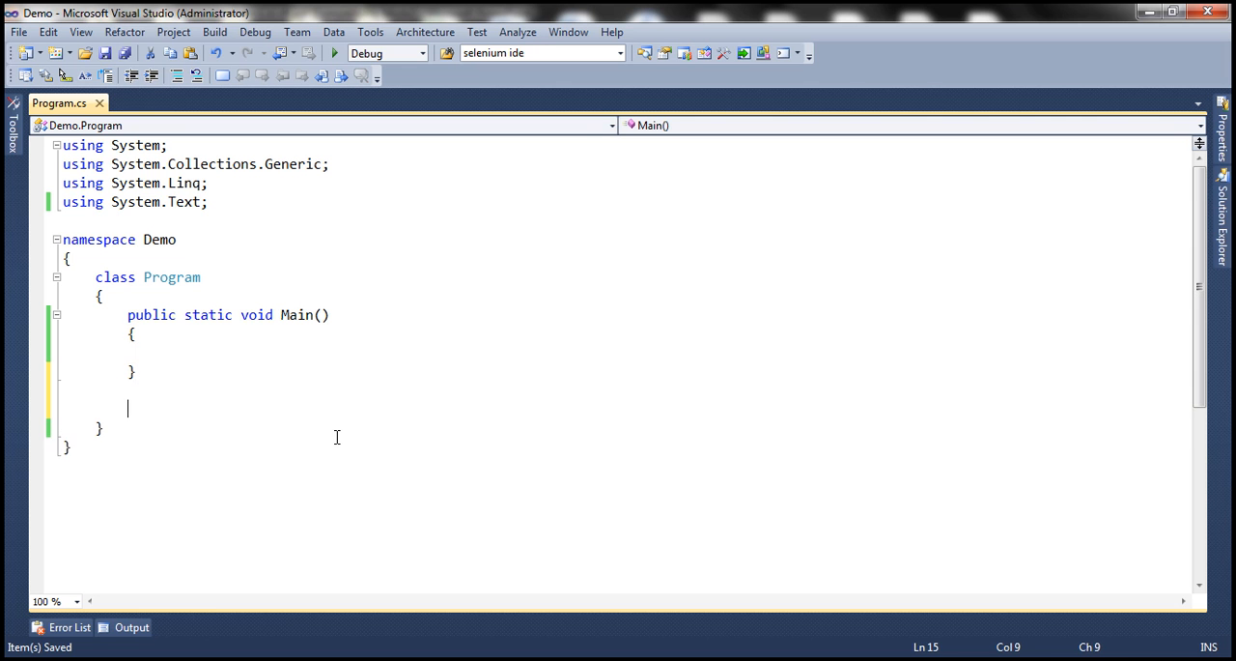
# Write public static void AddNumbers(int firstNumber, int secondNumber, with a trailing comma for more parameters
pyautogui.write('public')
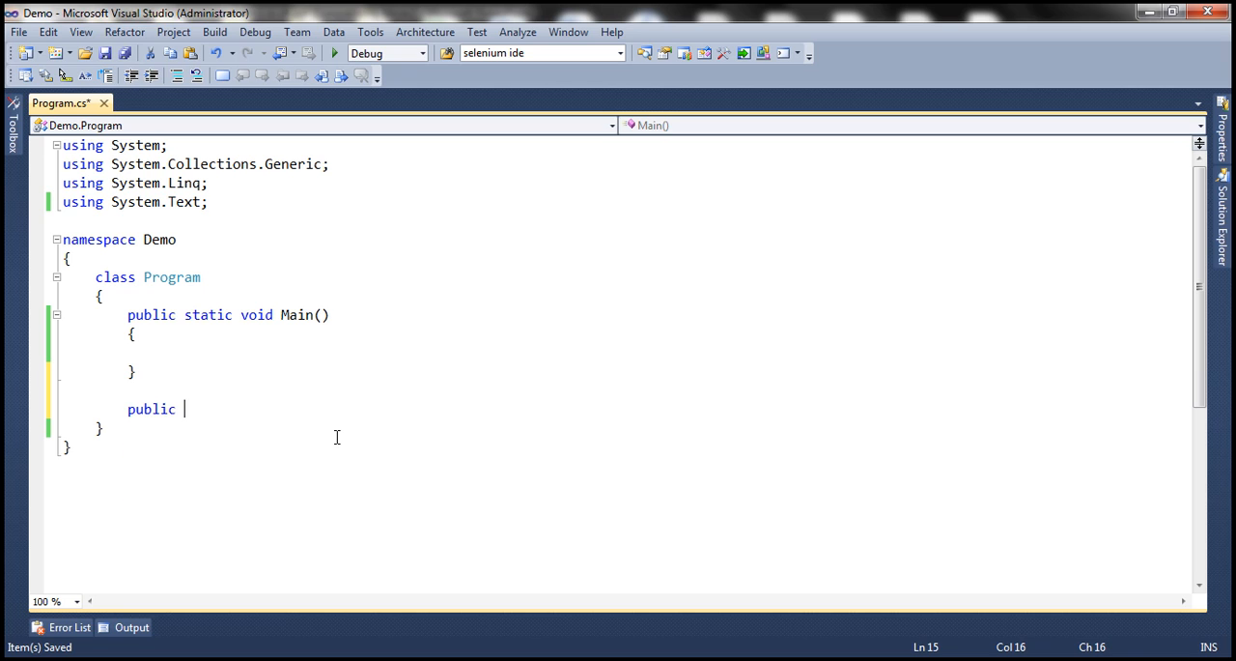
pyautogui.write('static void Add')
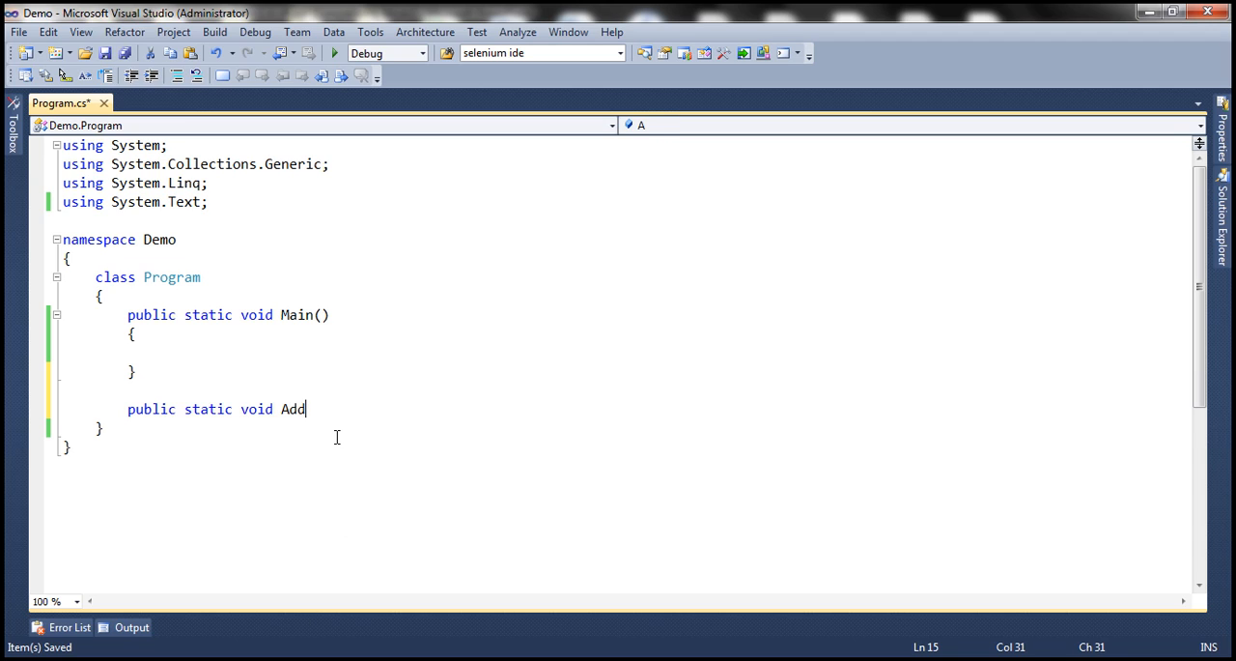
pyautogui.write('Numbers')
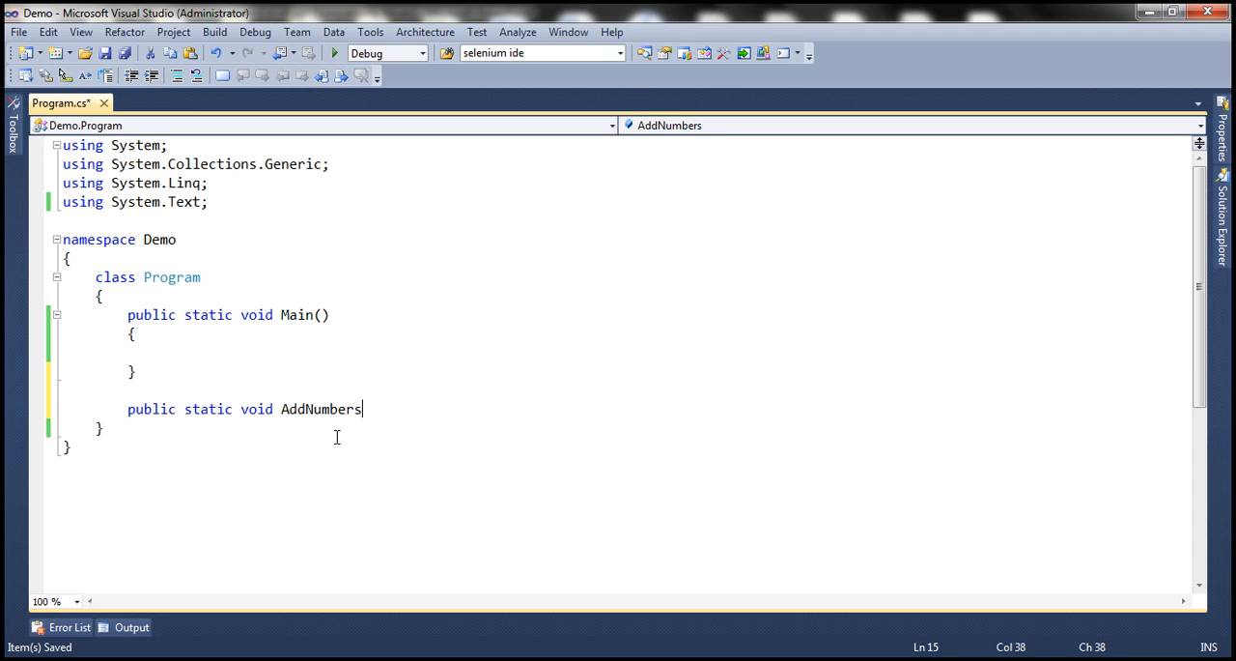
pyautogui.write('(int f')
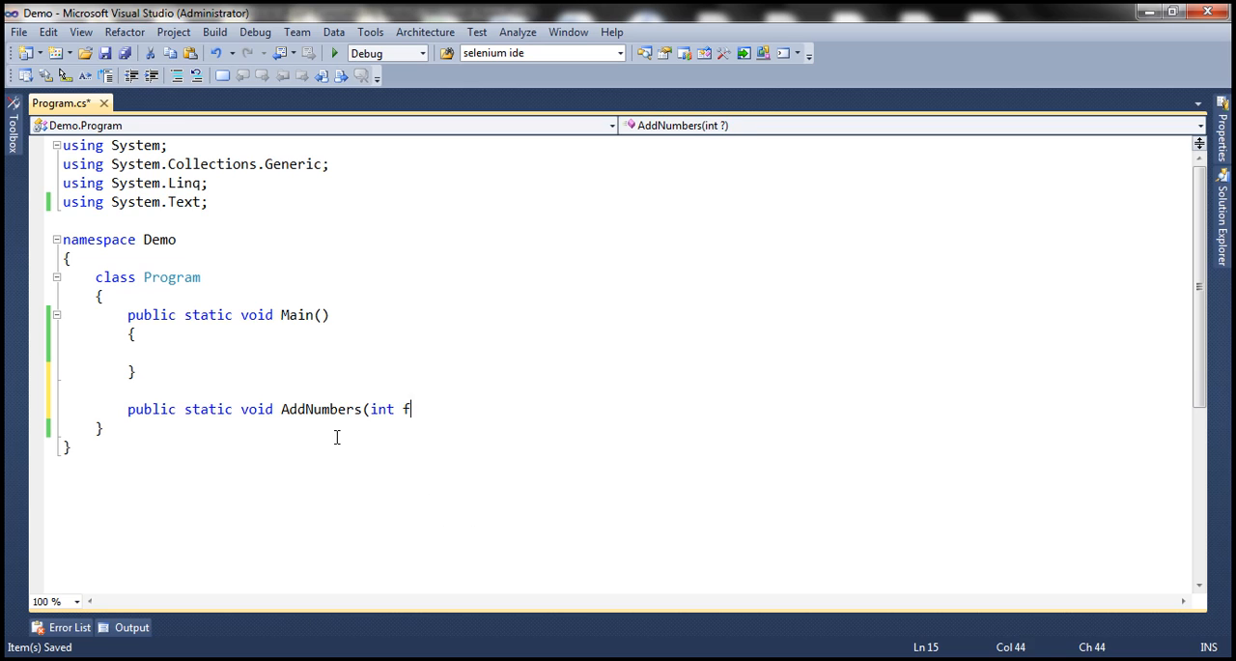
pyautogui.write('irstNumb')
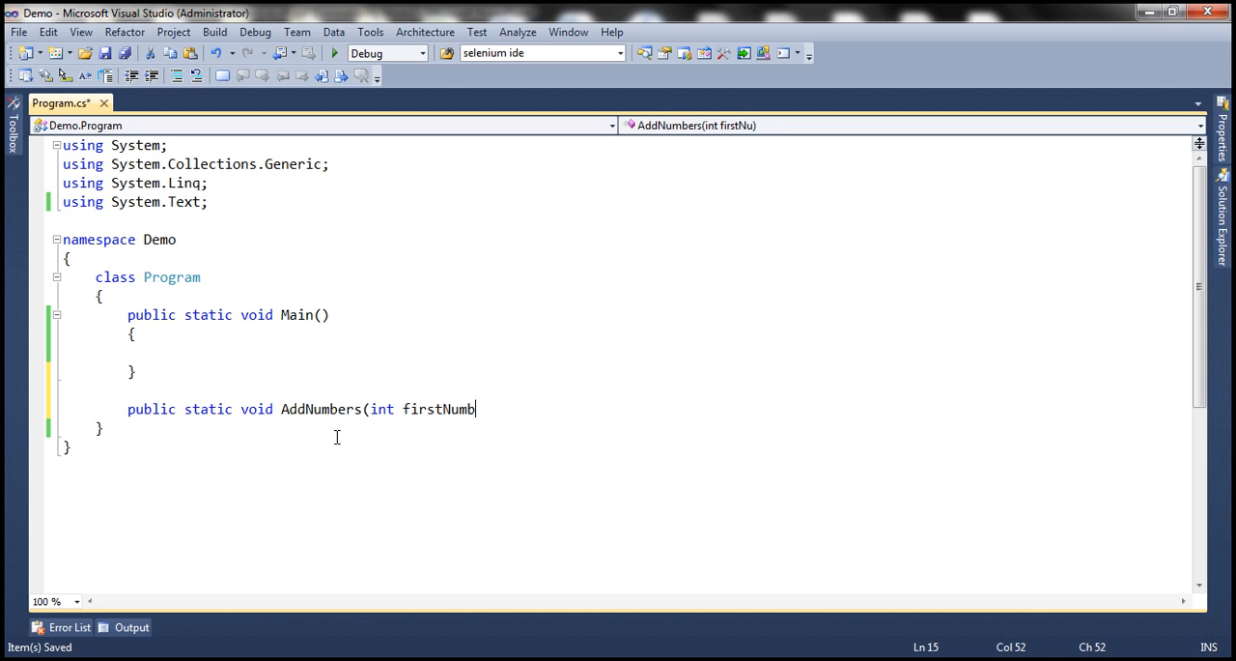
pyautogui.write('er, int')
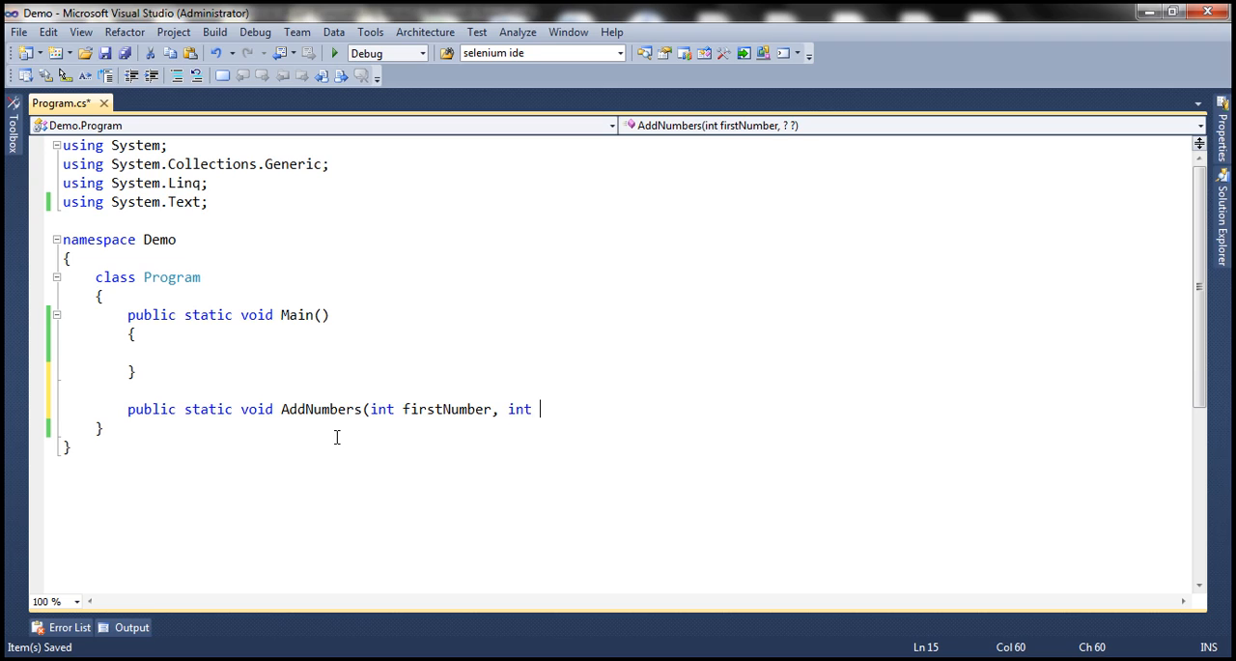
pyautogui.write('secon')
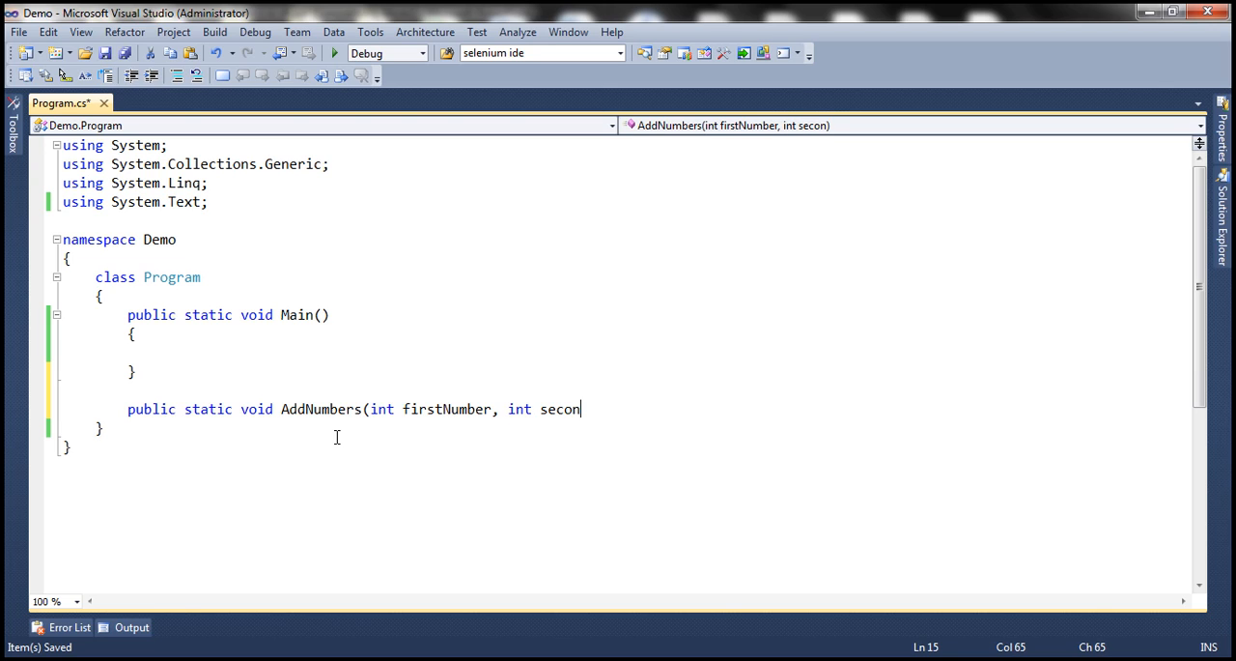
pyautogui.write('dNumber')
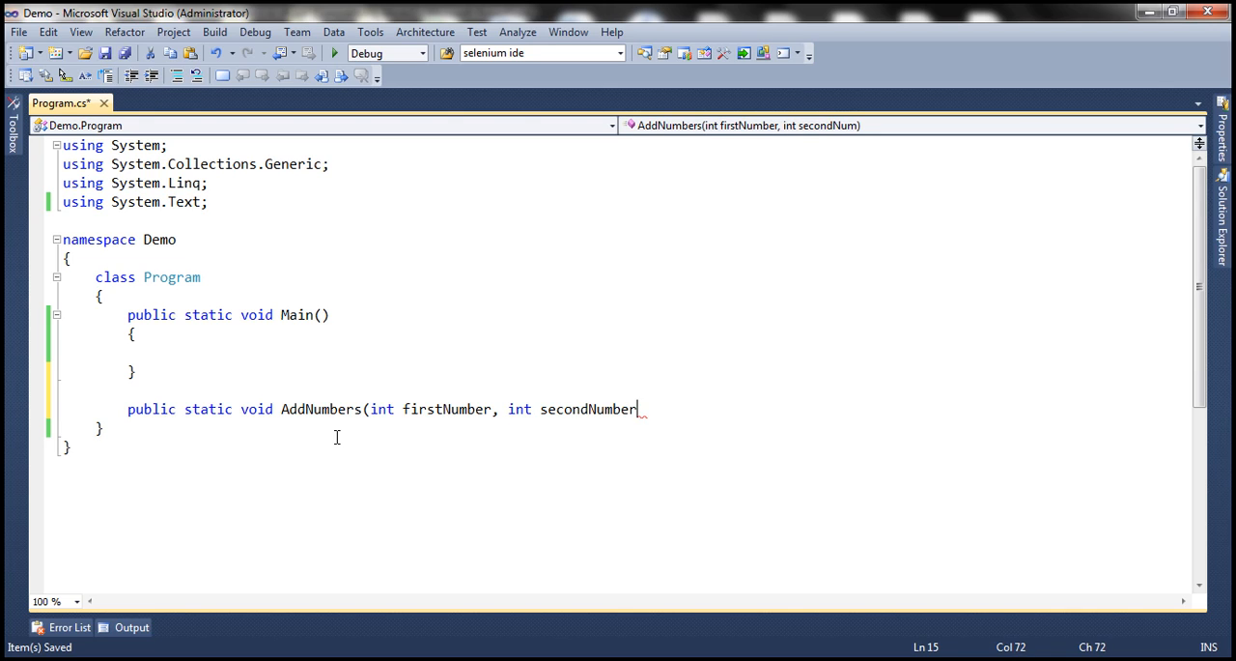
pyautogui.write(',')
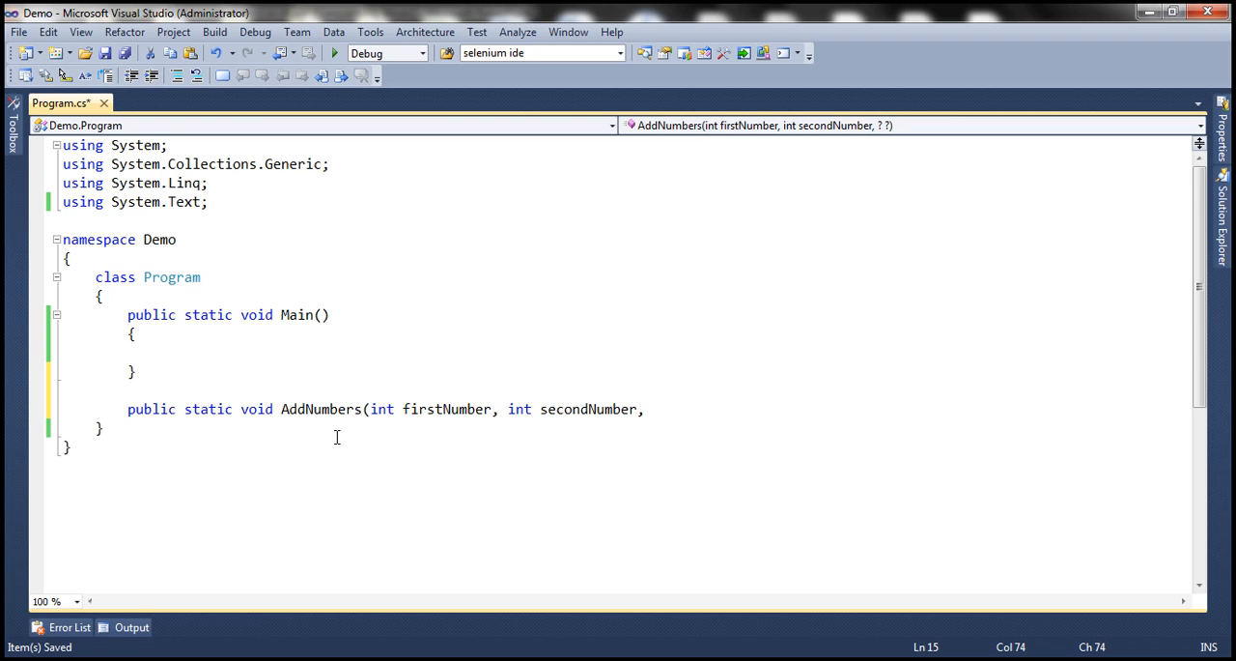
pyautogui.moveTo(429, 415)
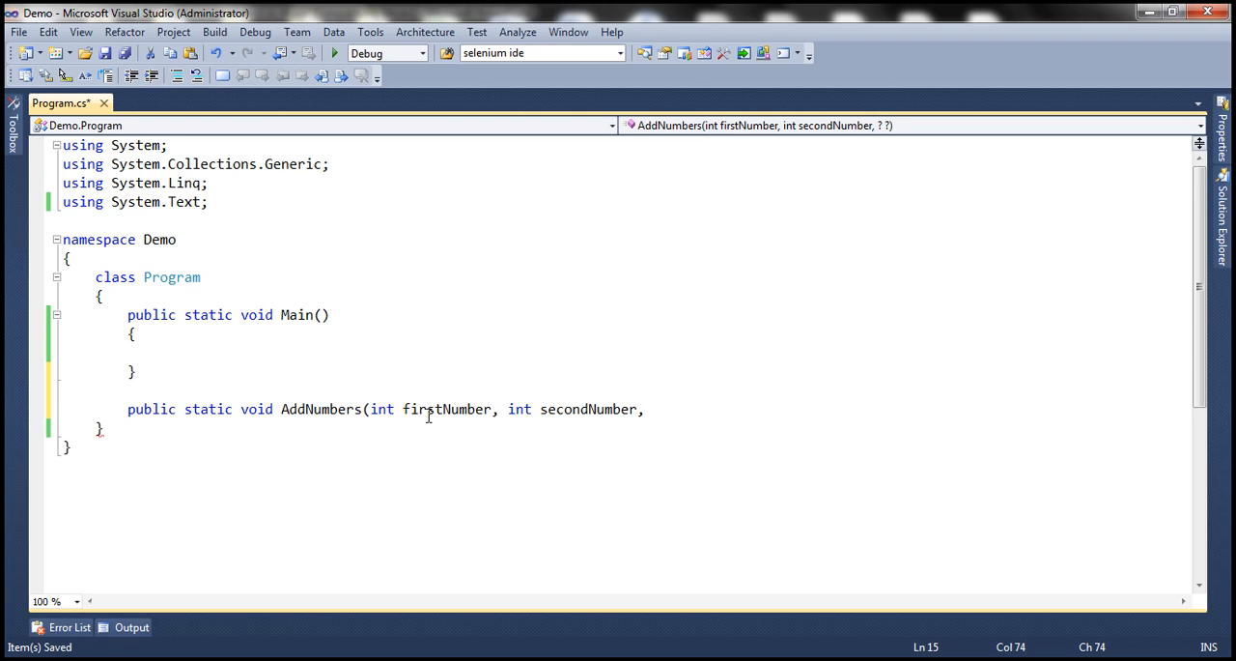
pyautogui.moveTo(541, 437)
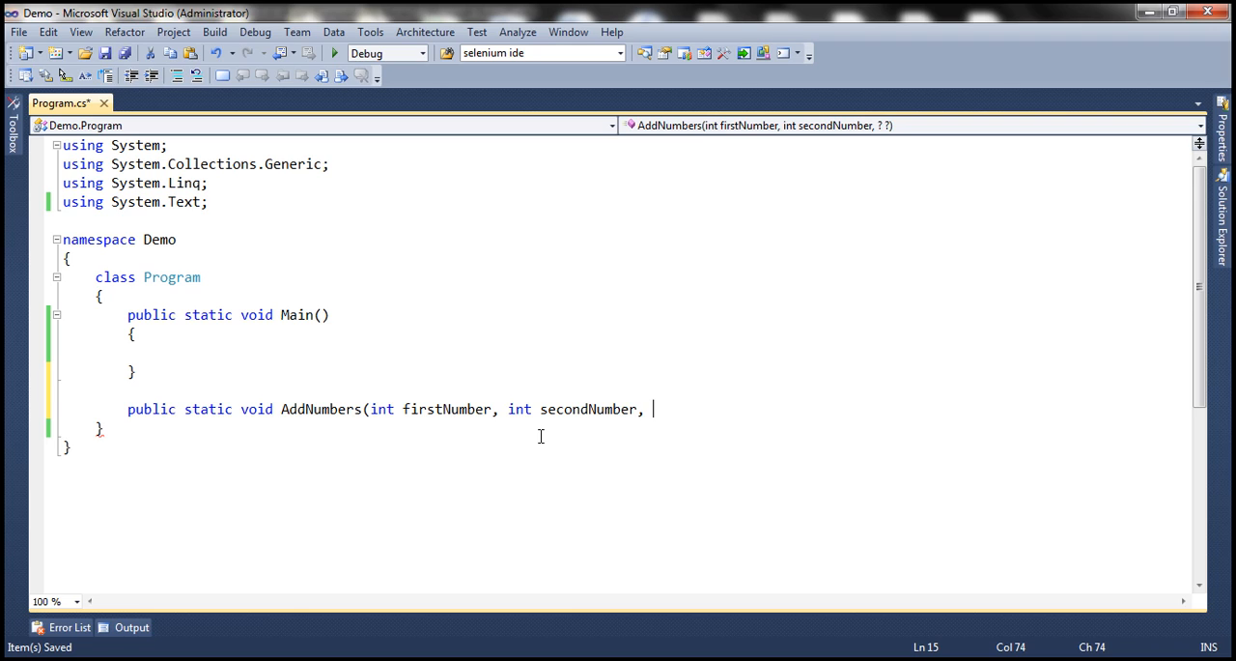
pyautogui.moveTo(677, 433)
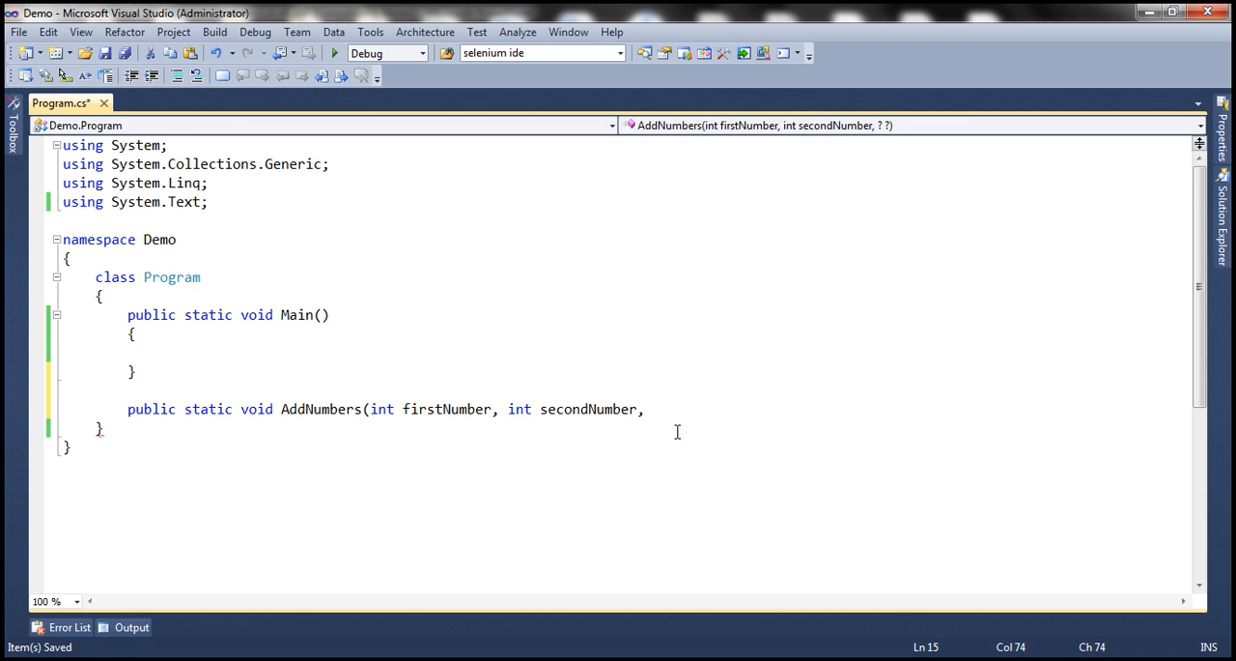
# Finish the signature with params object[] restOfNumbers and the closing parenthesis
pyautogui.write('params')
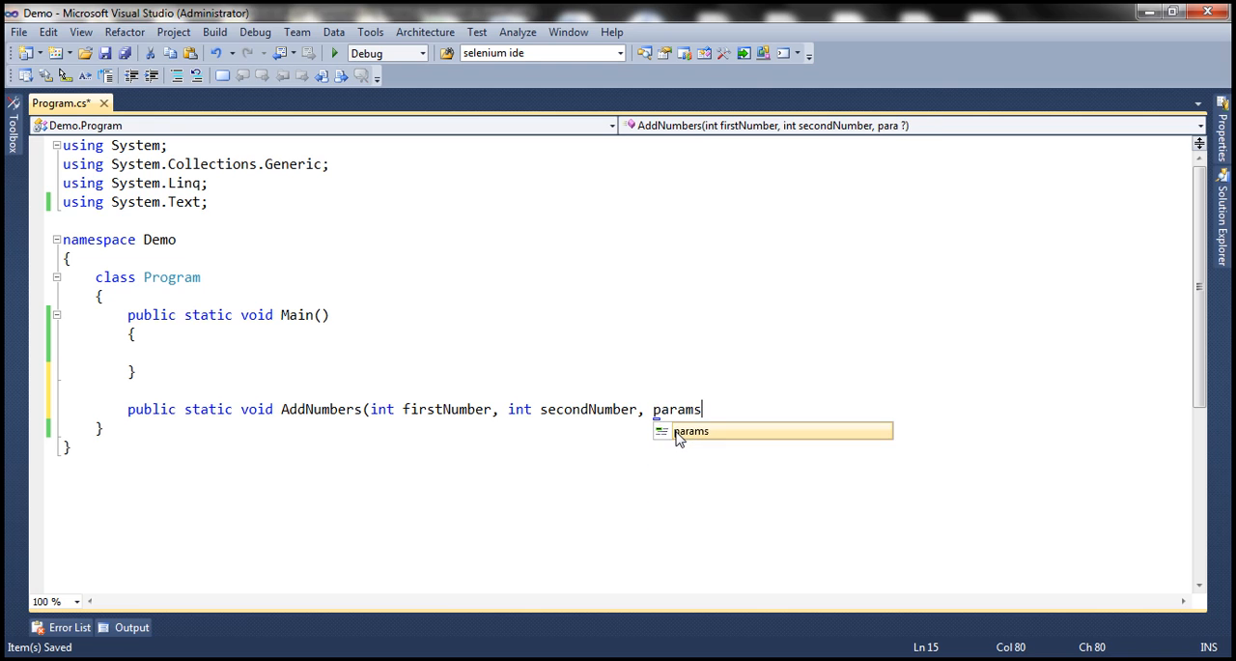
pyautogui.write('object[')
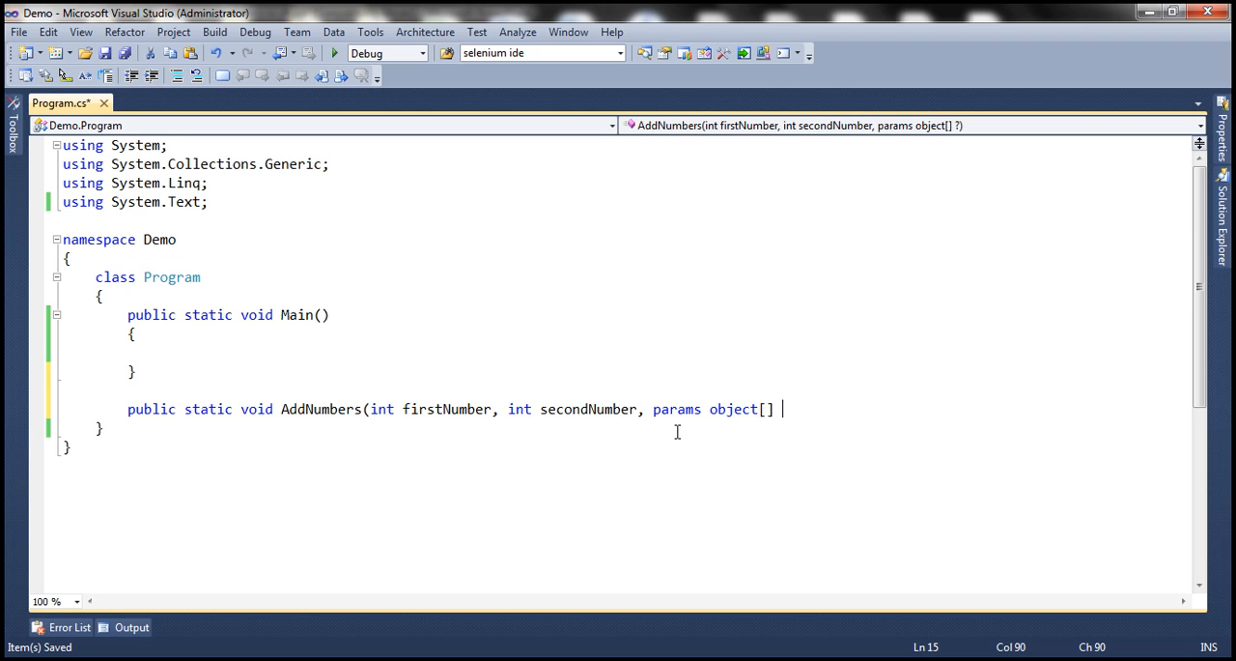
pyautogui.write('restOf')
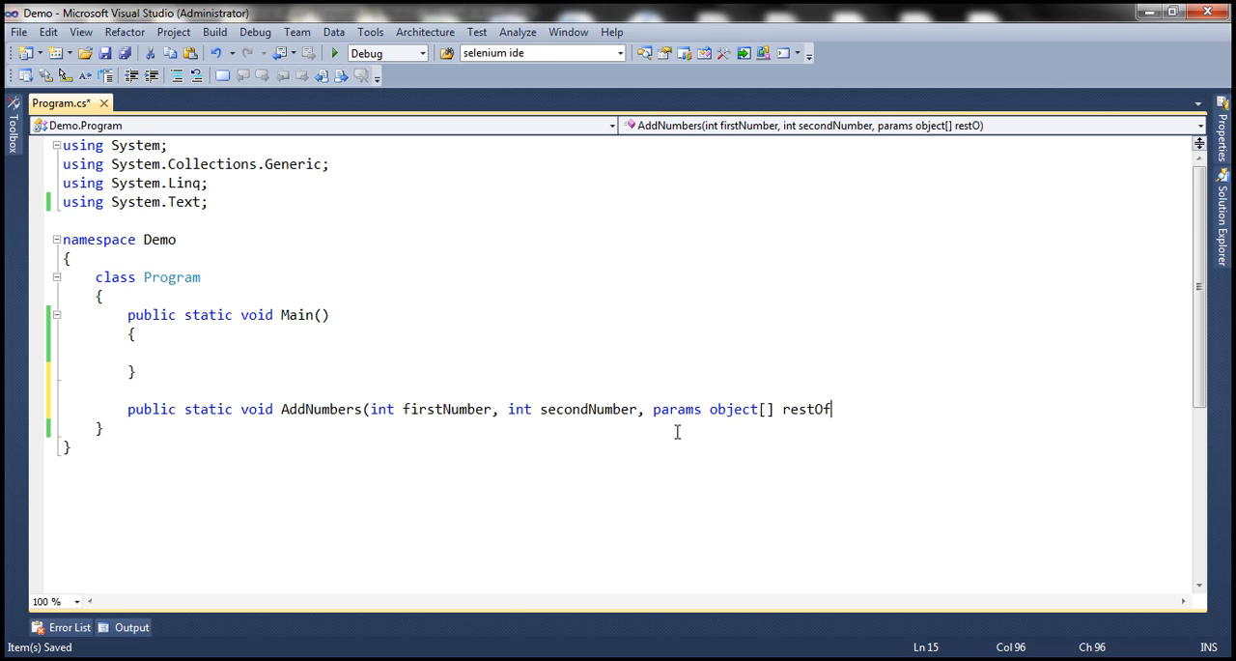
pyautogui.write('Numbers')
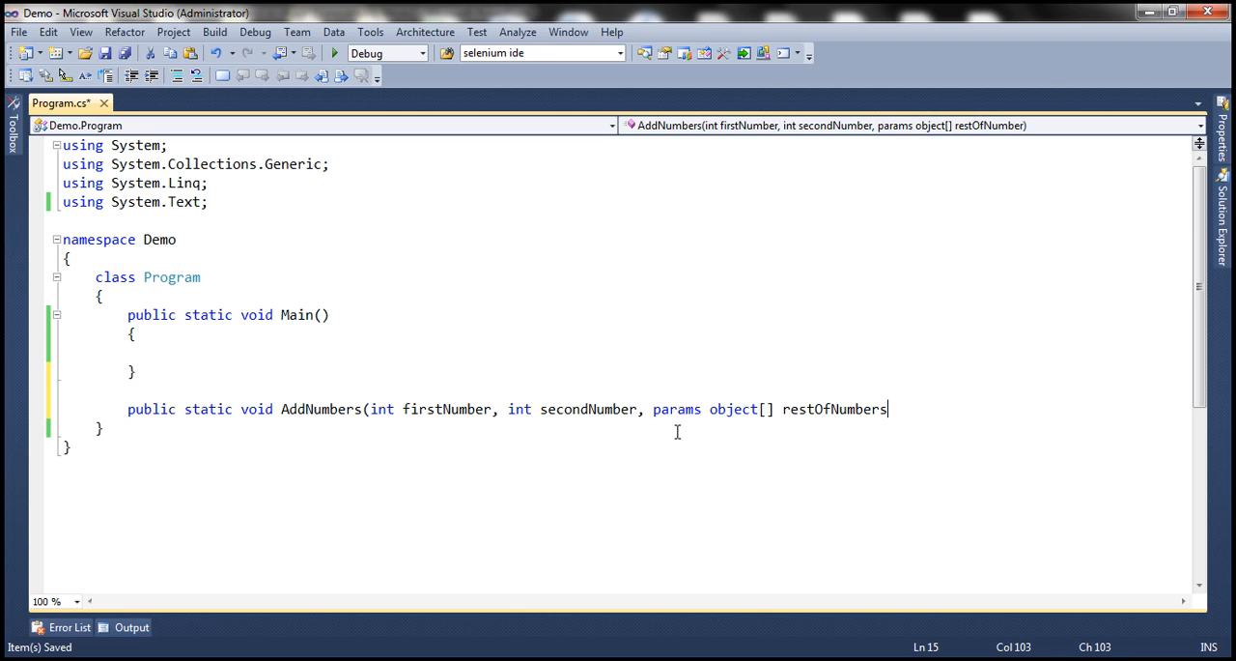
pyautogui.write(')')
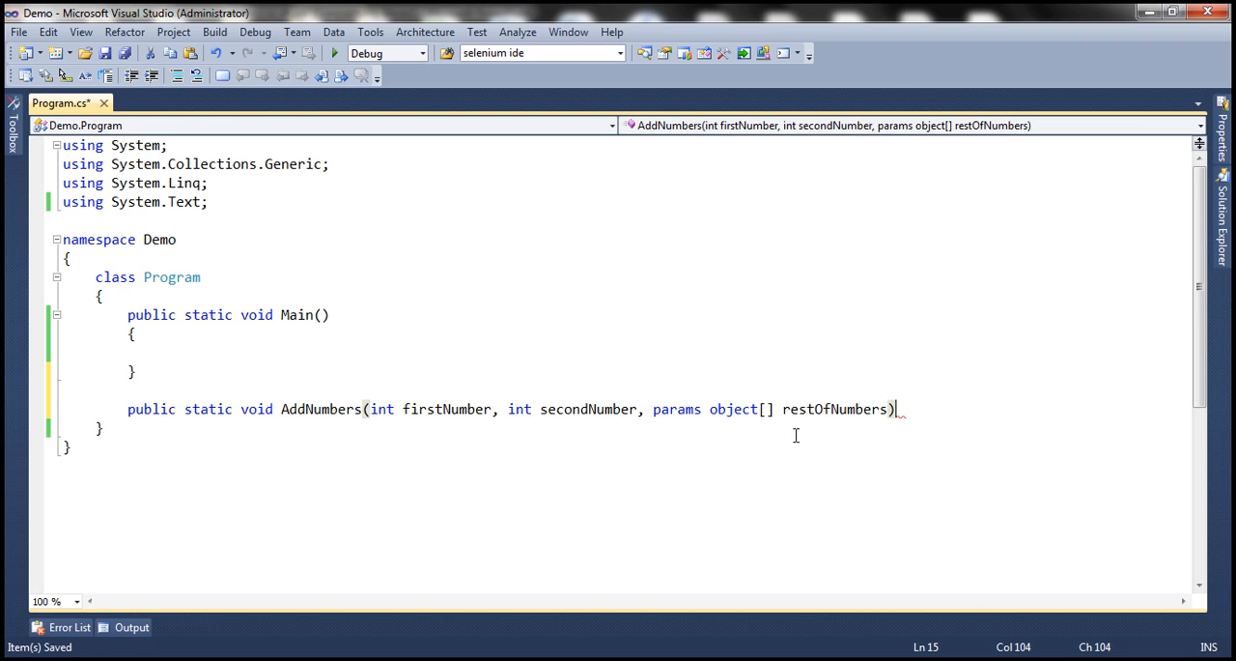
pyautogui.moveTo(858, 425)
pyautogui.write('{')
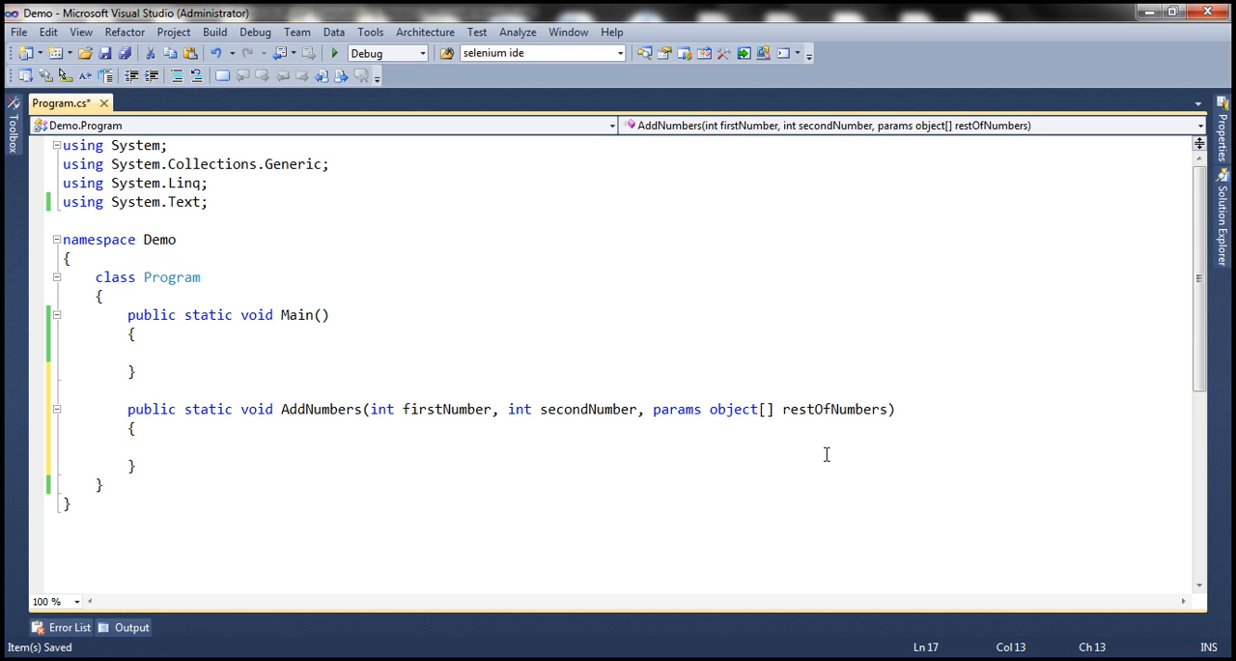
# Add int result = firstNumber + secondNumber; as the first line of the AddNumbers body
pyautogui.write('int re')
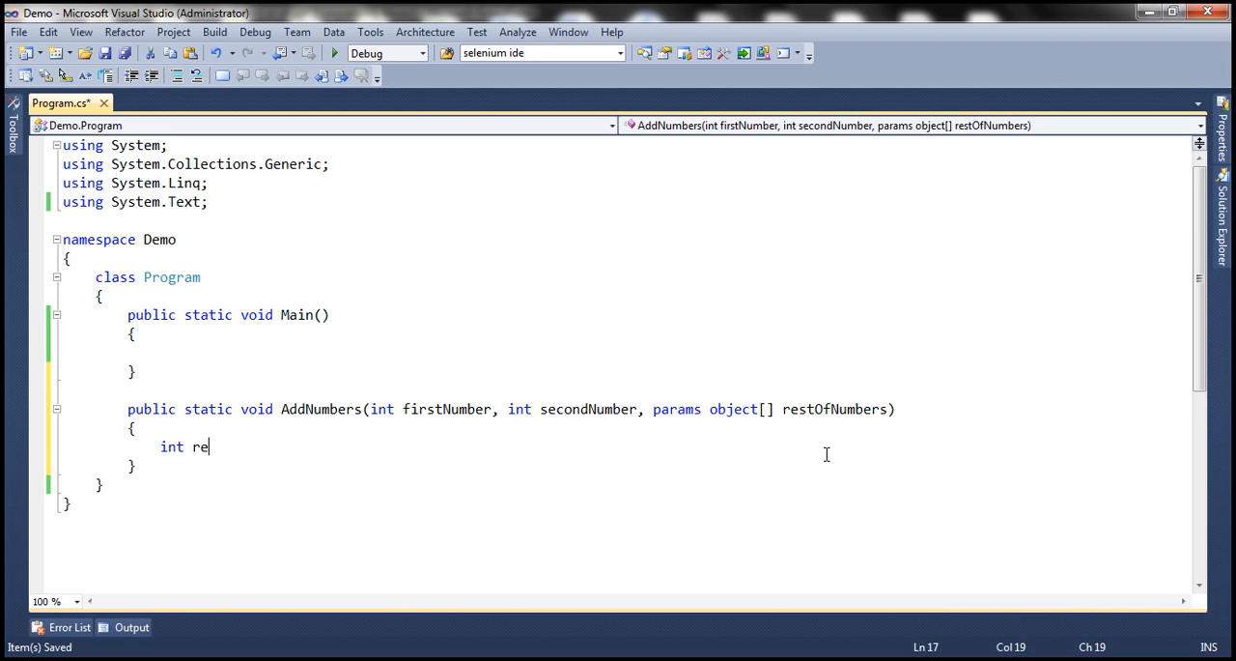
pyautogui.write('sult =')
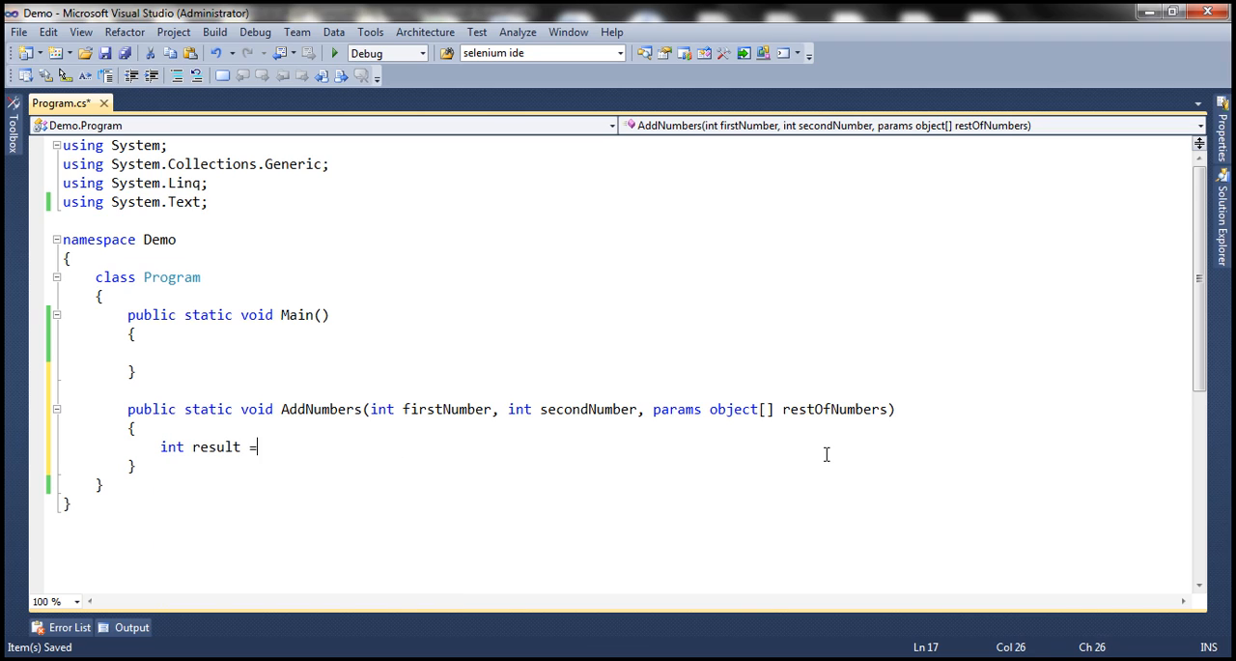
pyautogui.write('firstNumber +')
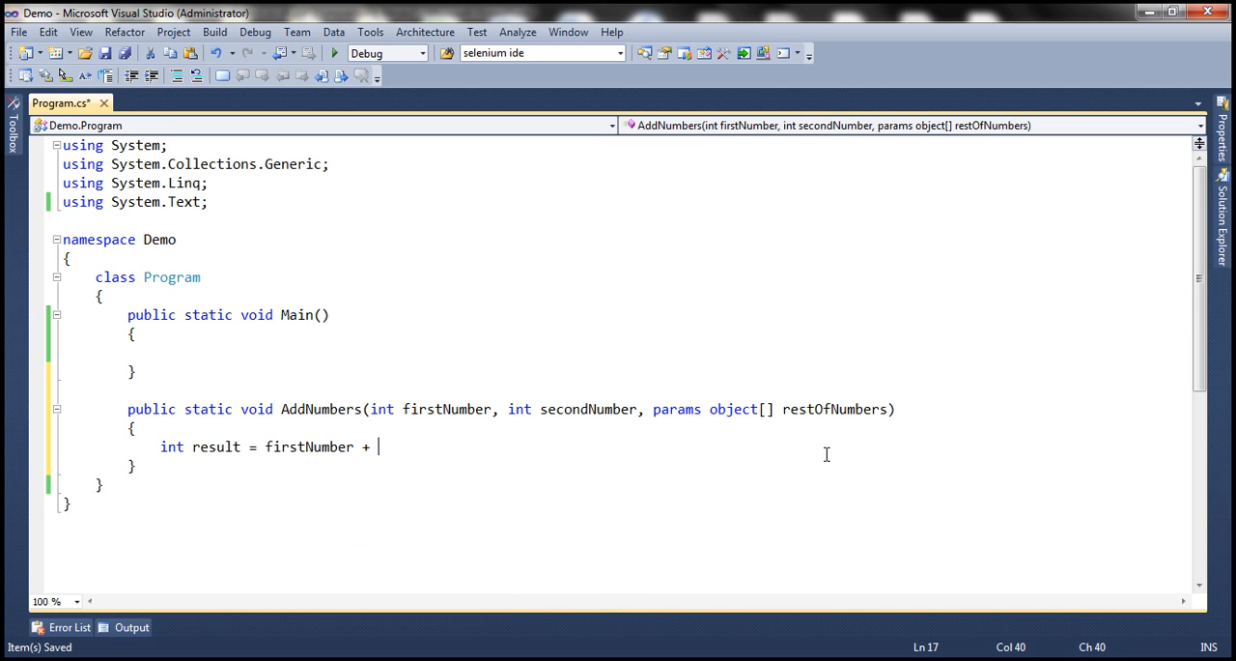
pyautogui.write('secondNumber;')
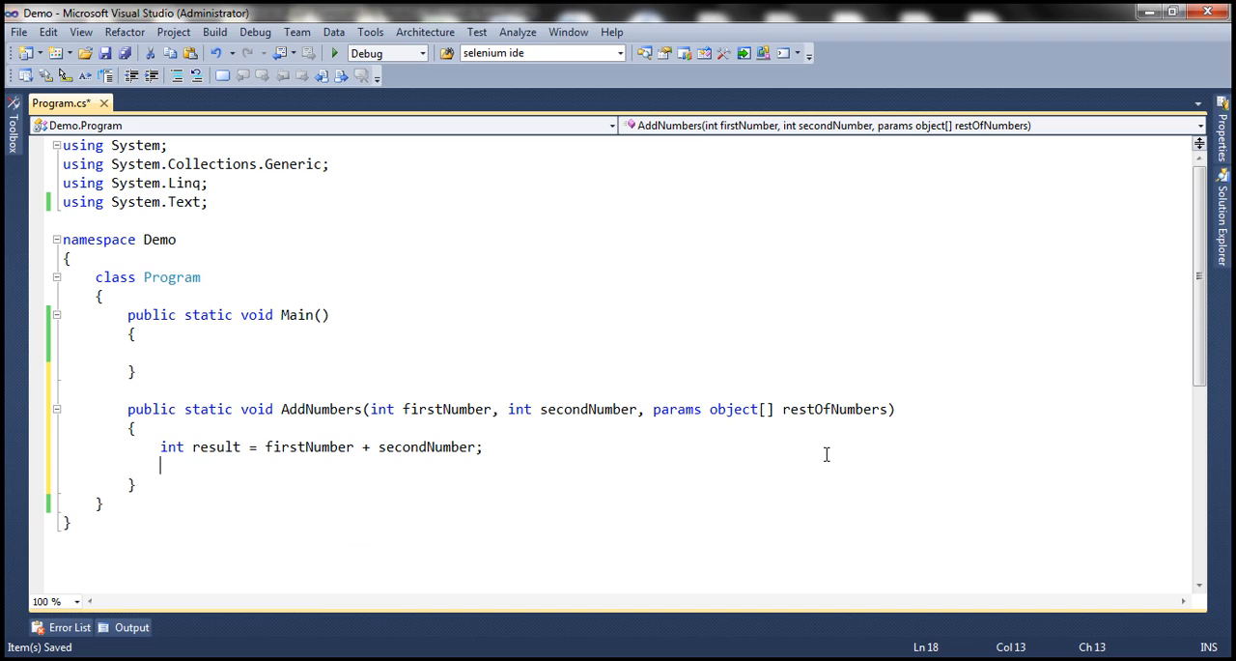
pyautogui.moveTo(764, 396)
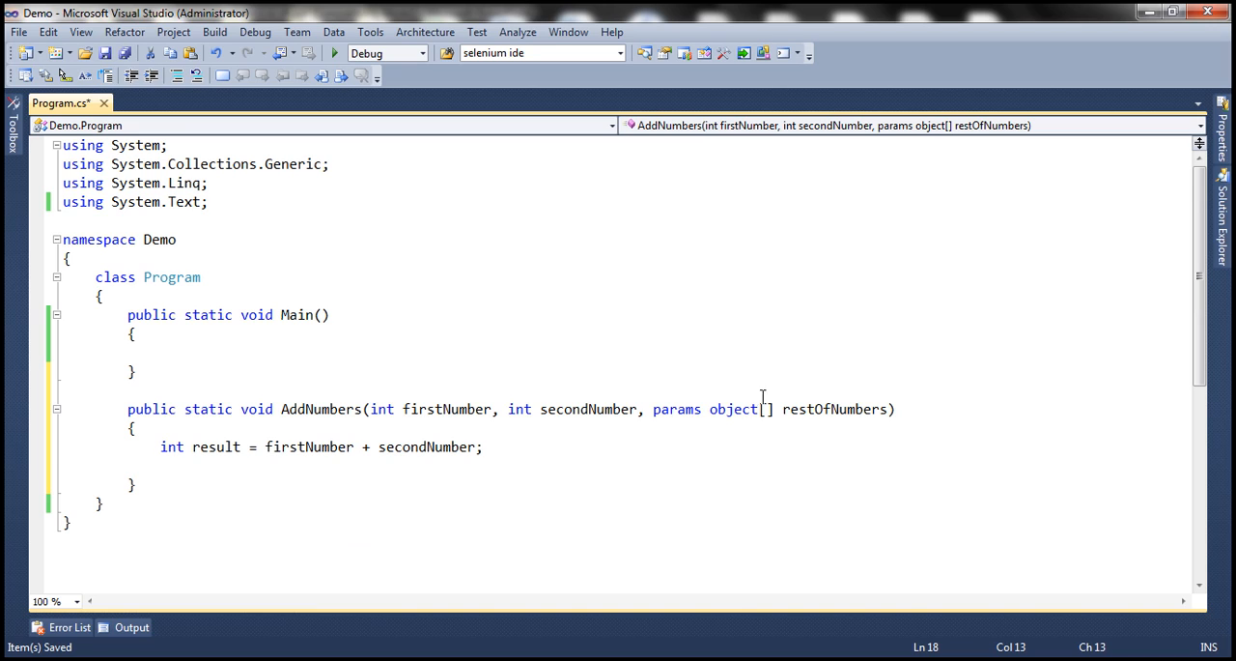
pyautogui.moveTo(757, 388)
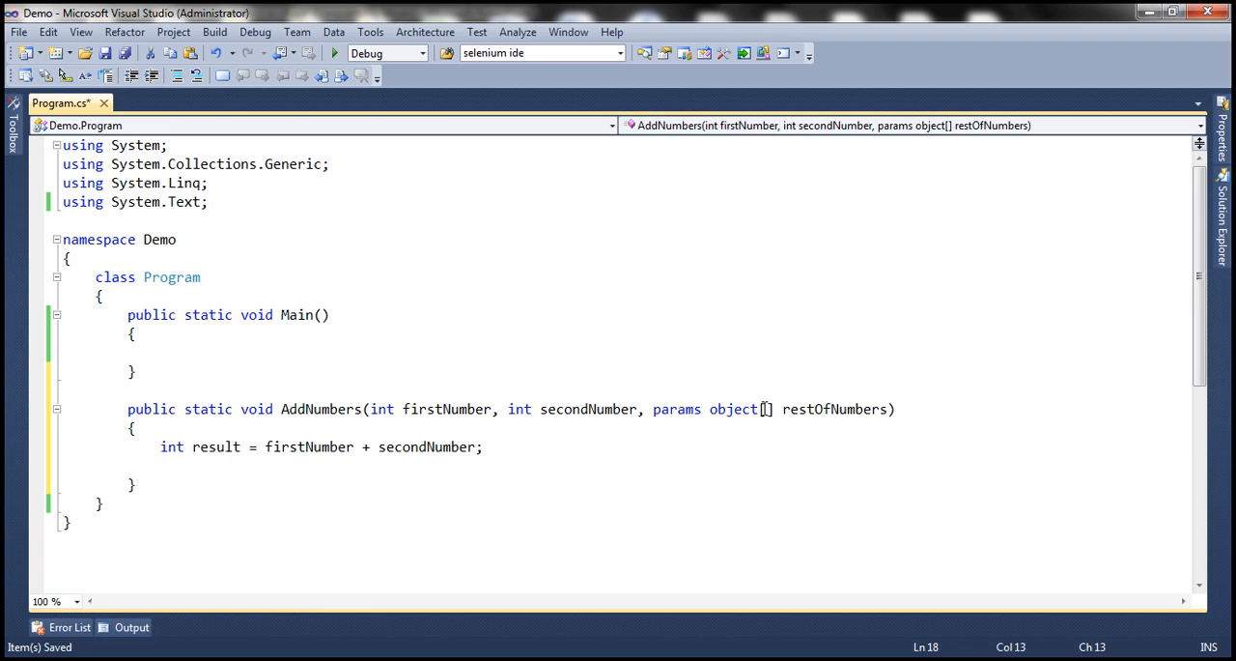
pyautogui.doubleClick(835, 409)
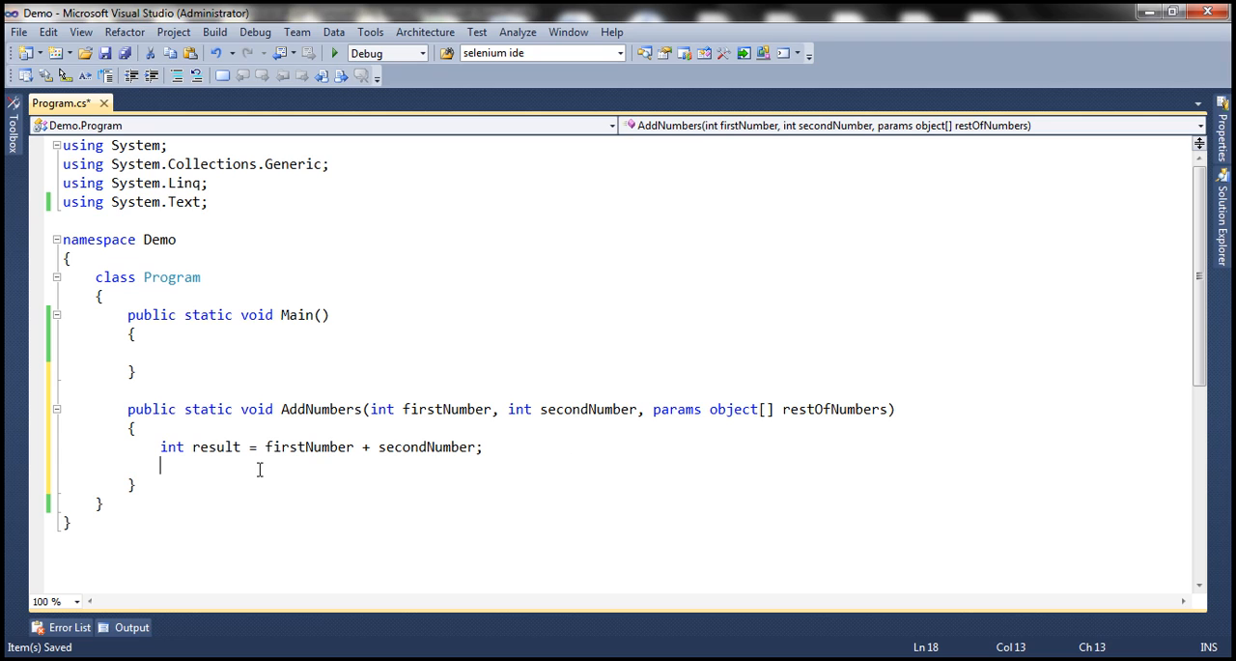
# Add an if (restOfNumbers != null) block that updates result inside it
pyautogui.write('if(restOfNumbers')
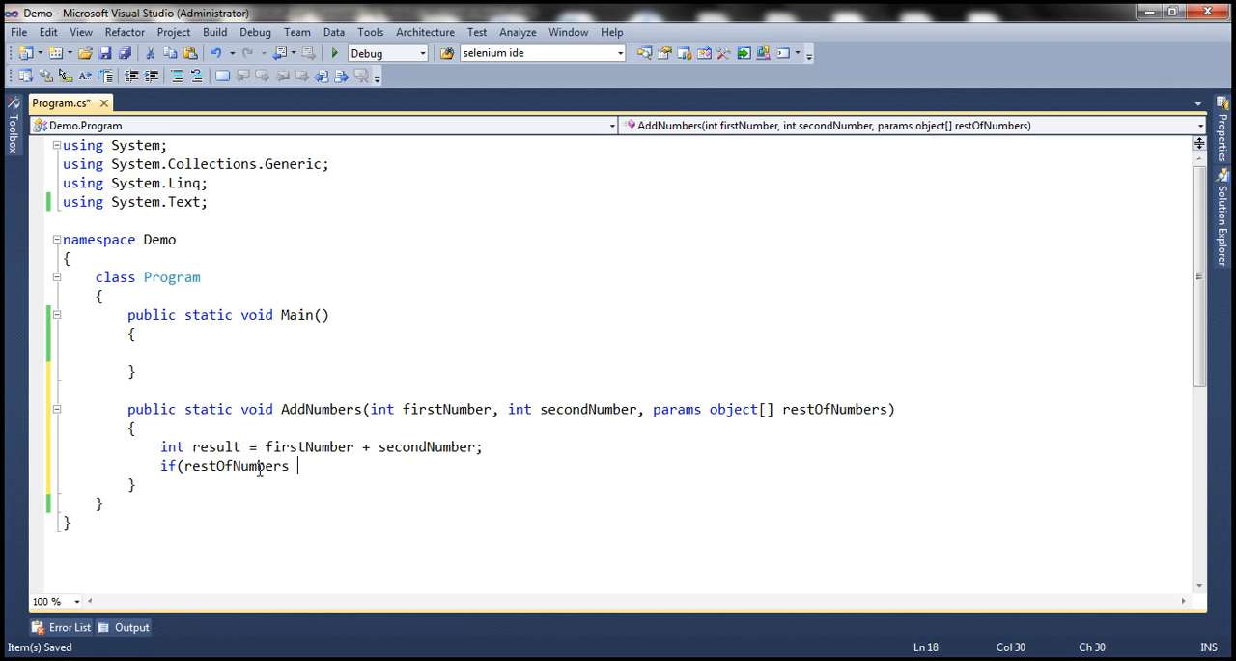
pyautogui.write('!= null')
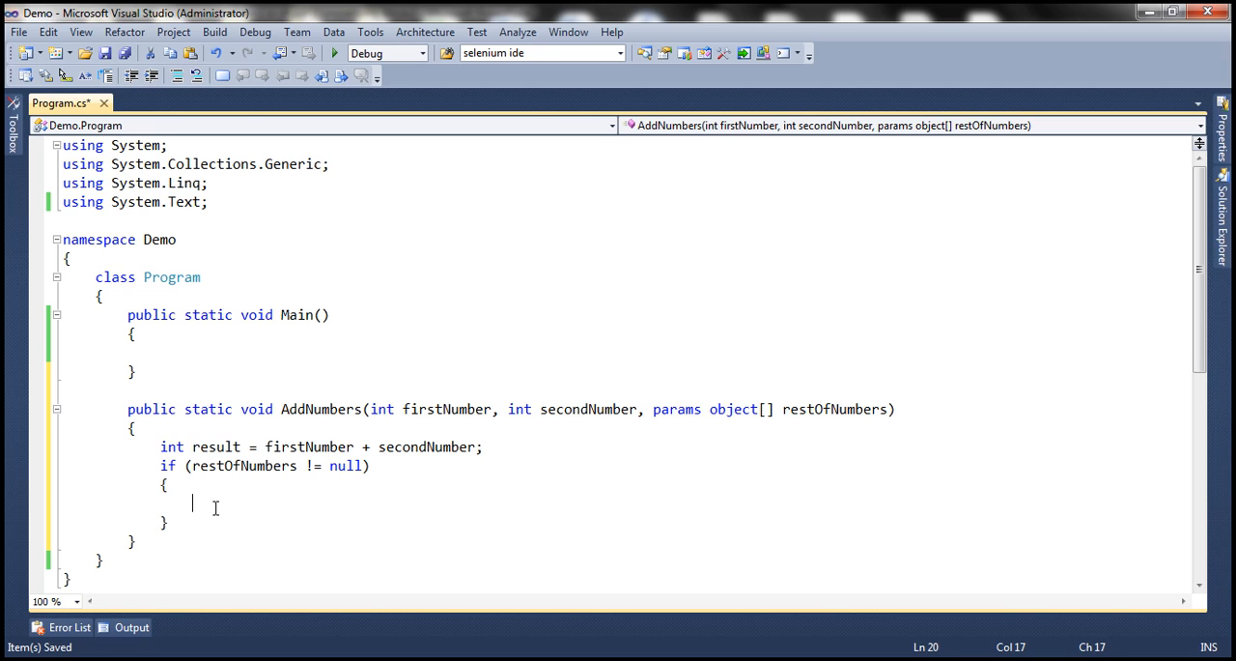
pyautogui.write('result +')
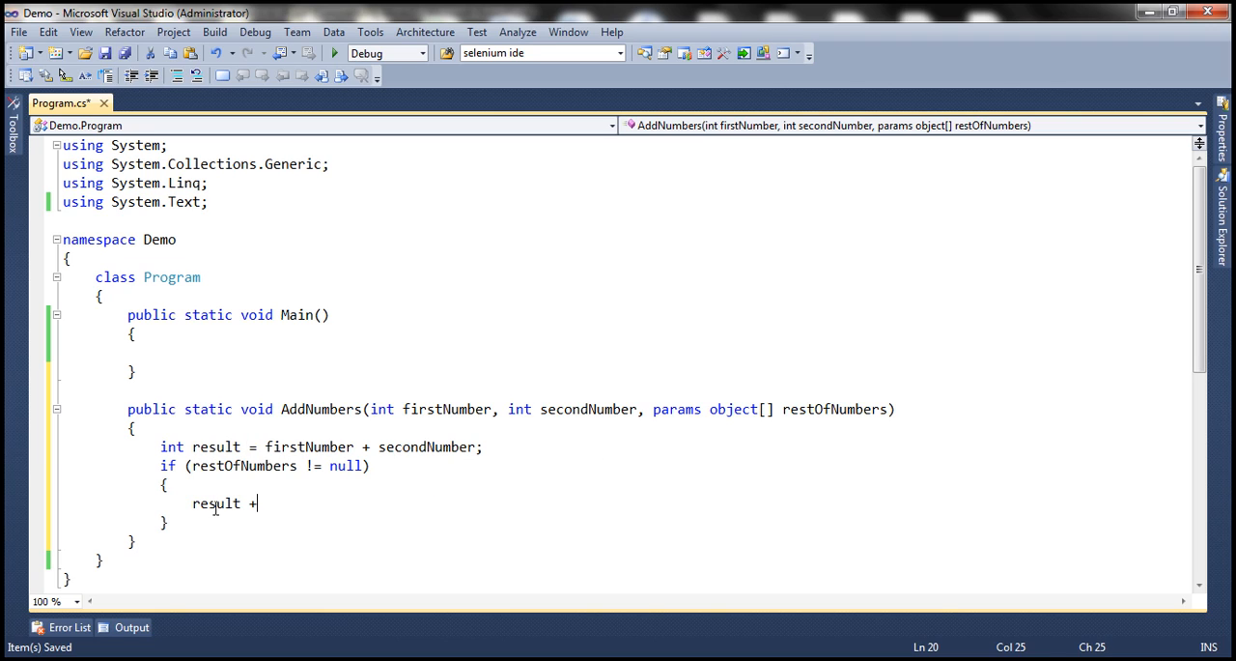
pyautogui.write('=')
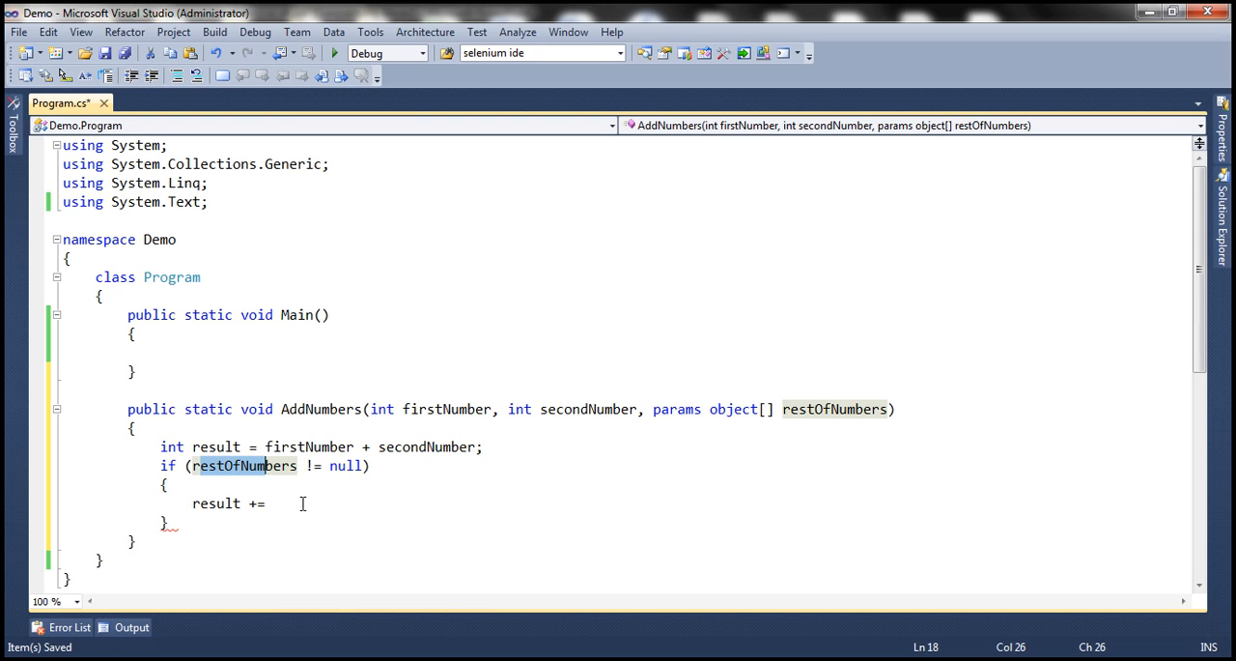
# Wrap the addition in foreach (int i in restOfNumbers) so each extra number is added via result += i
pyautogui.press('Return')
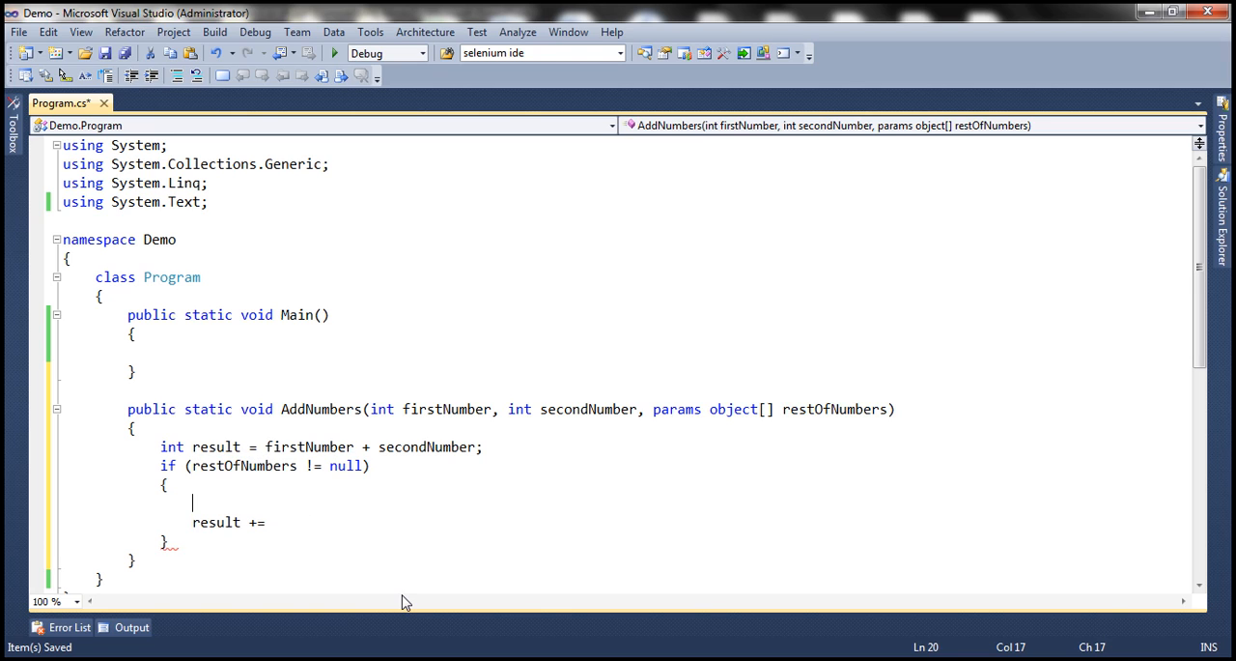
pyautogui.write('foreach')
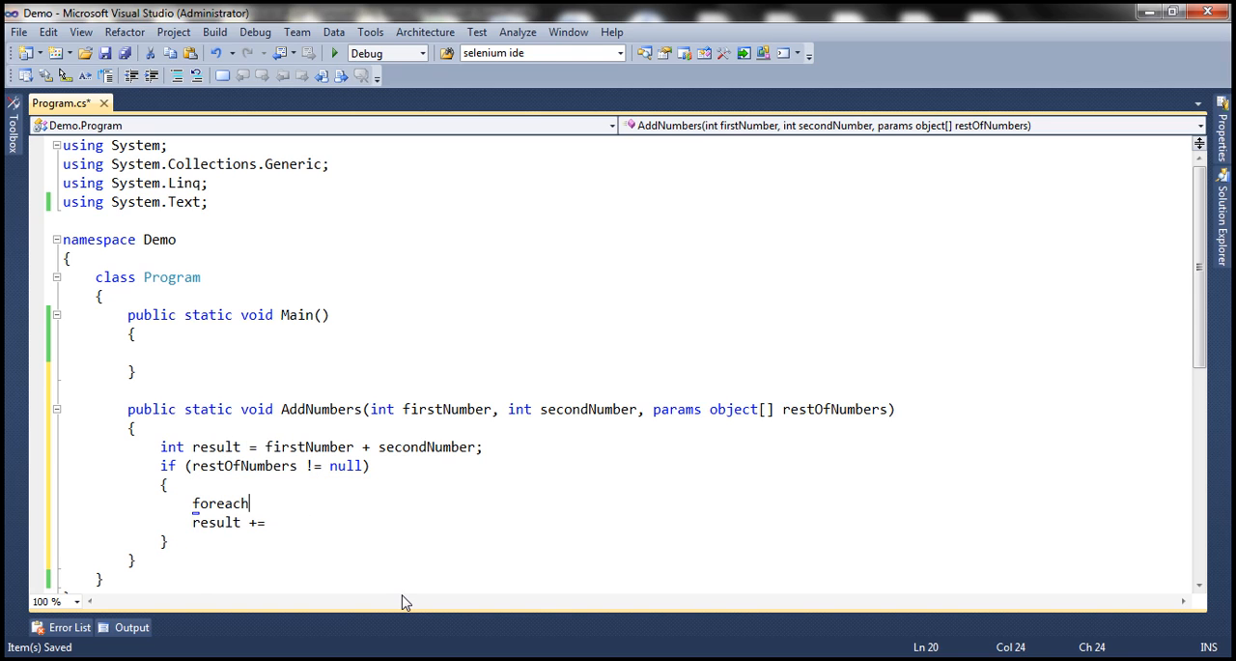
pyautogui.write('(int i in restOfNumbers')
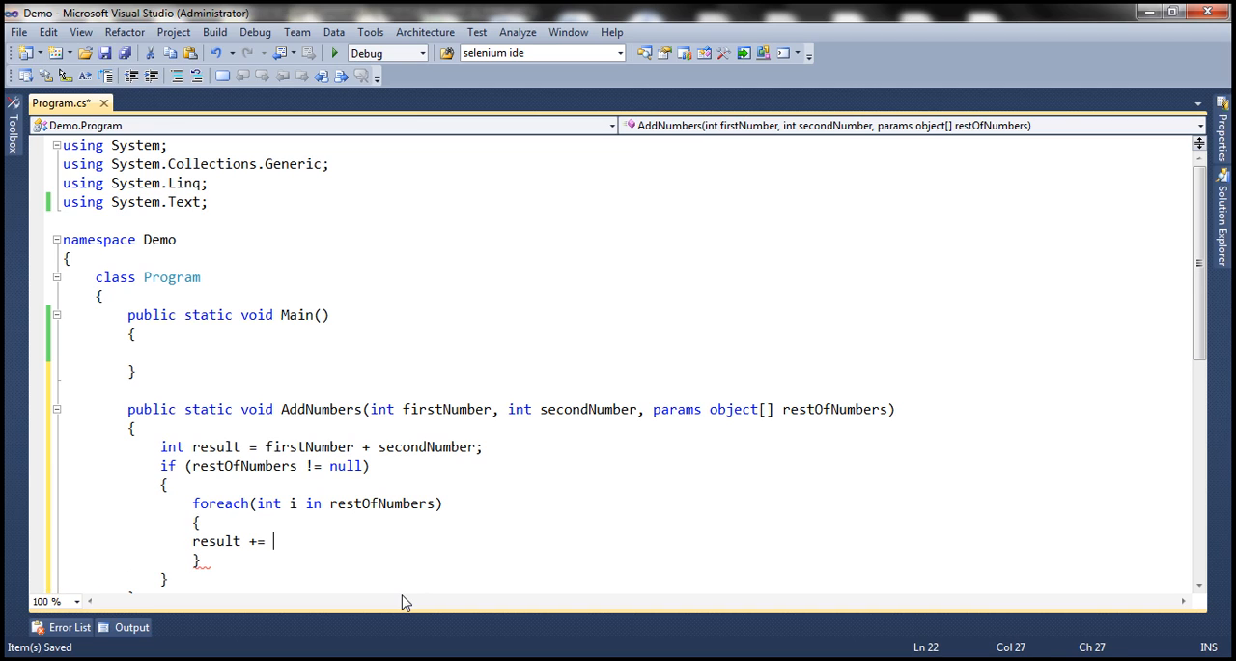
pyautogui.write('i;')
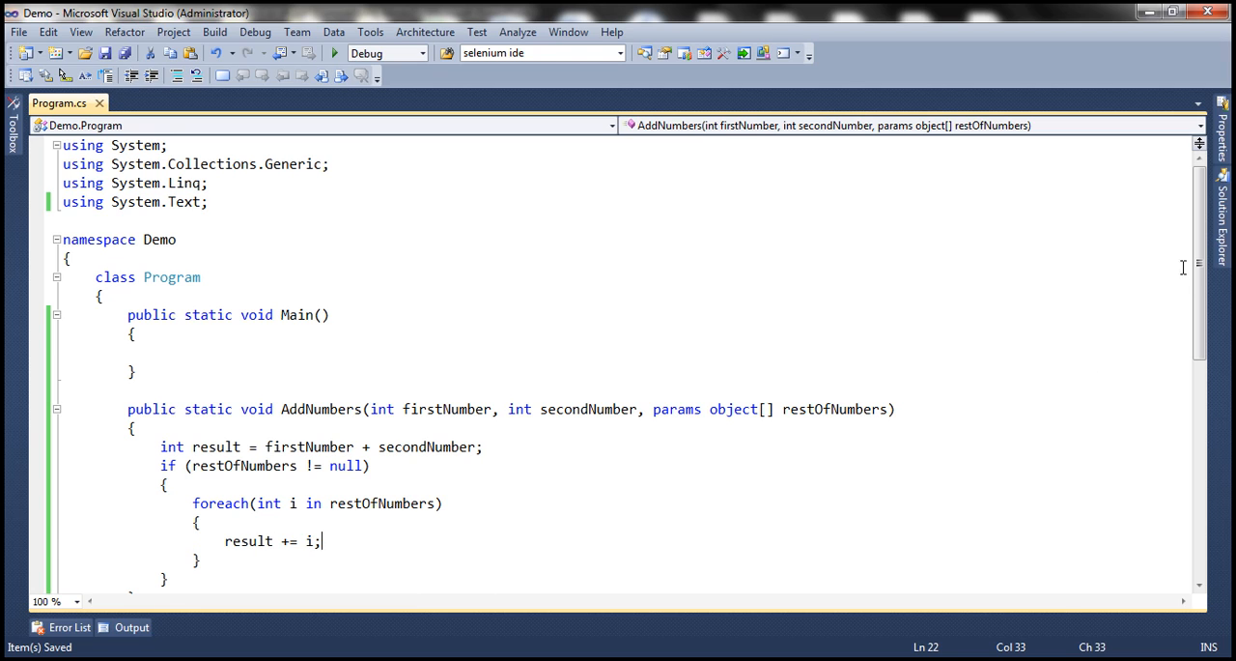
pyautogui.scroll(-3)
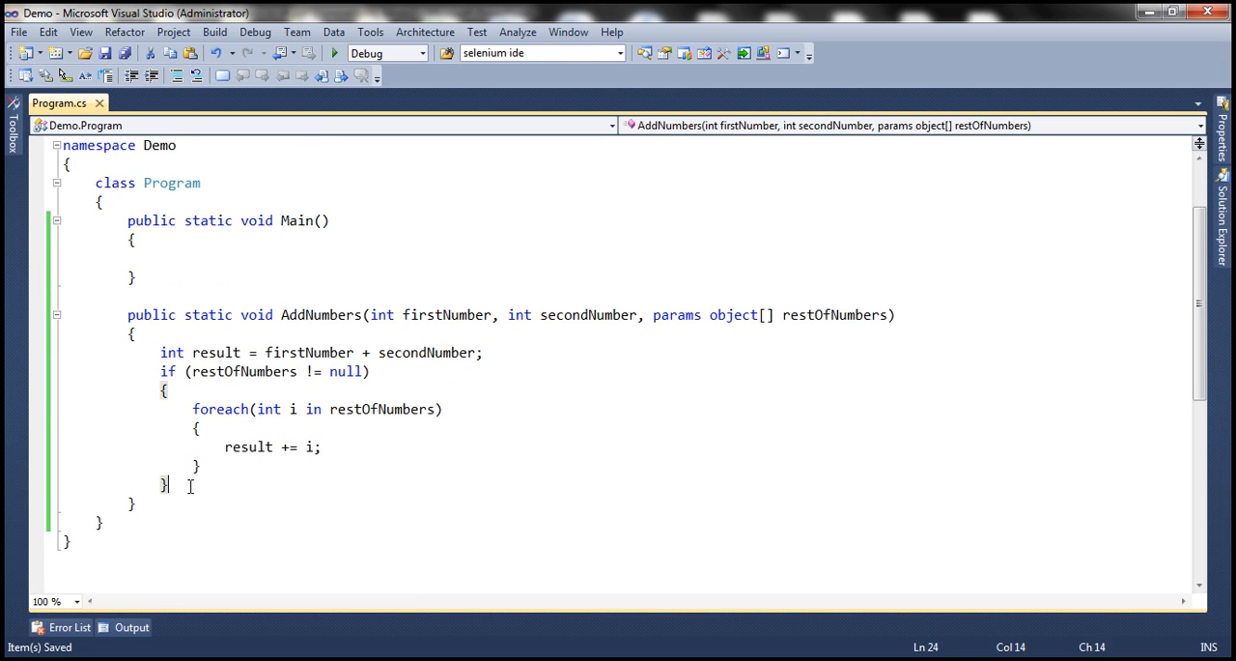
# Print the total with Console.WriteLine("Sum = " + result); after the if block
pyautogui.write('Console.WriteLine')
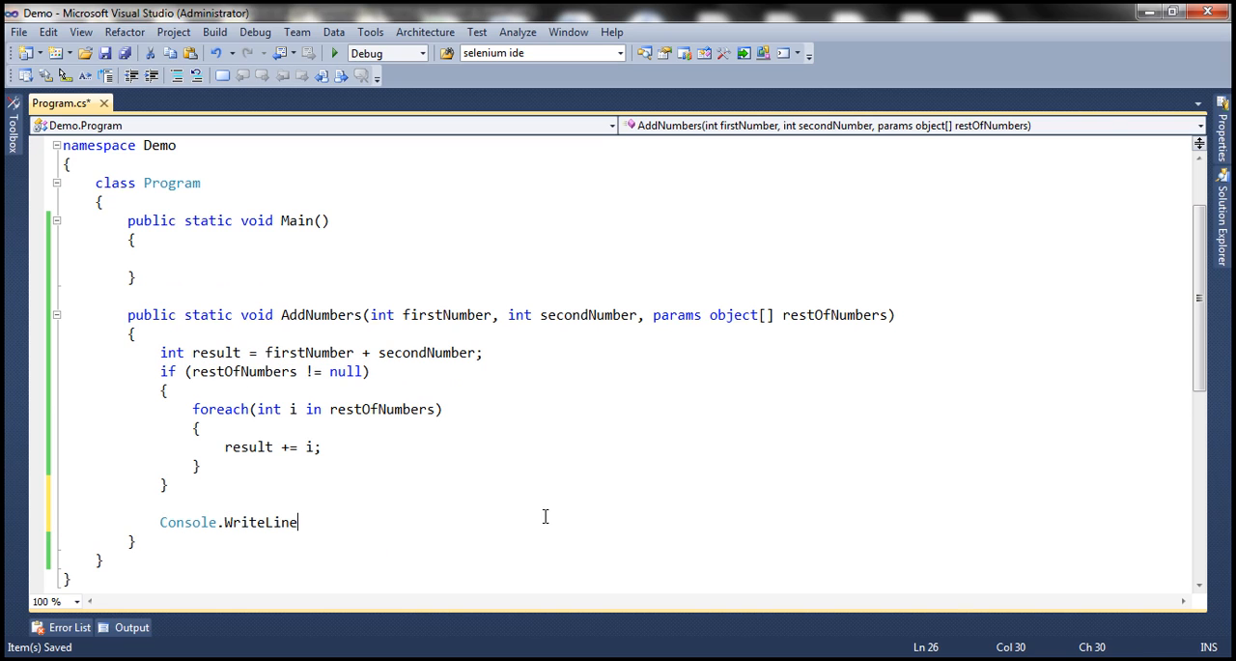
pyautogui.write('("Sum = " +')
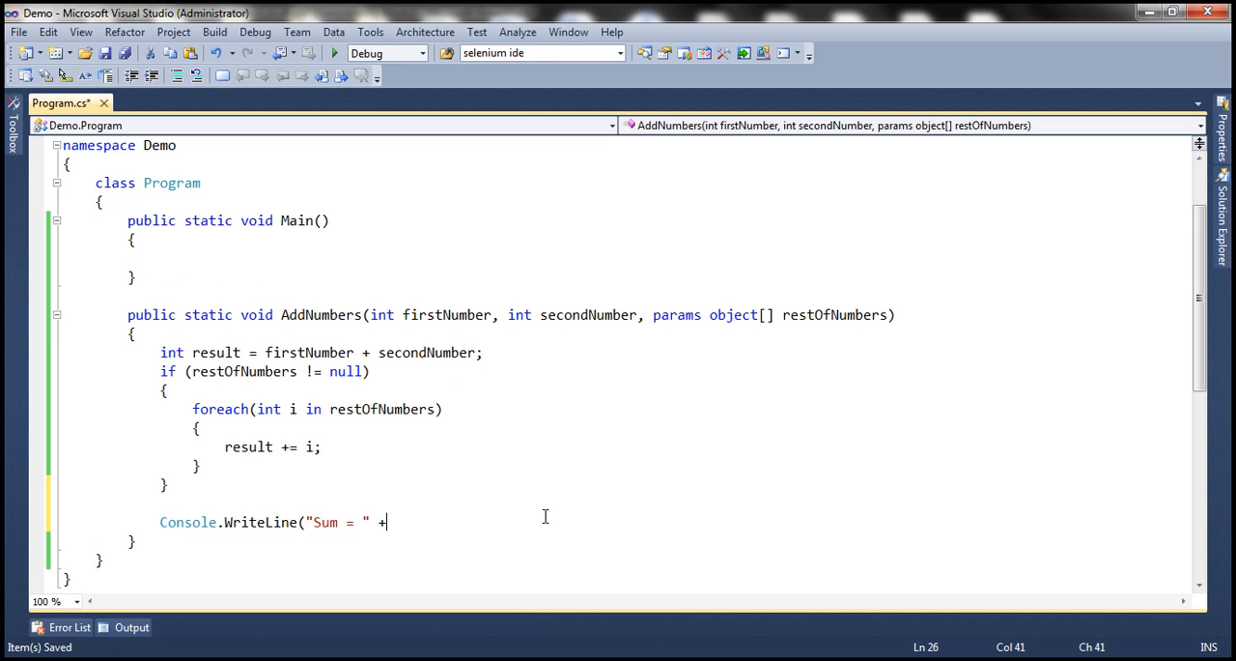
pyautogui.write('result);')
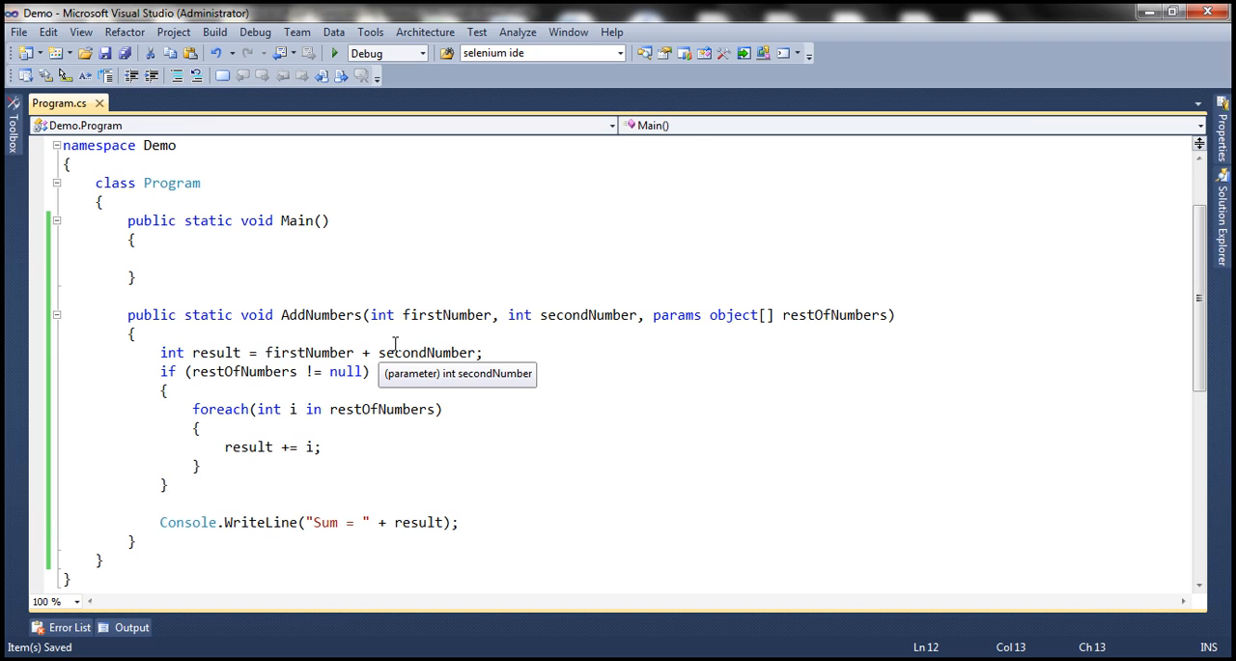
pyautogui.moveTo(473, 526)
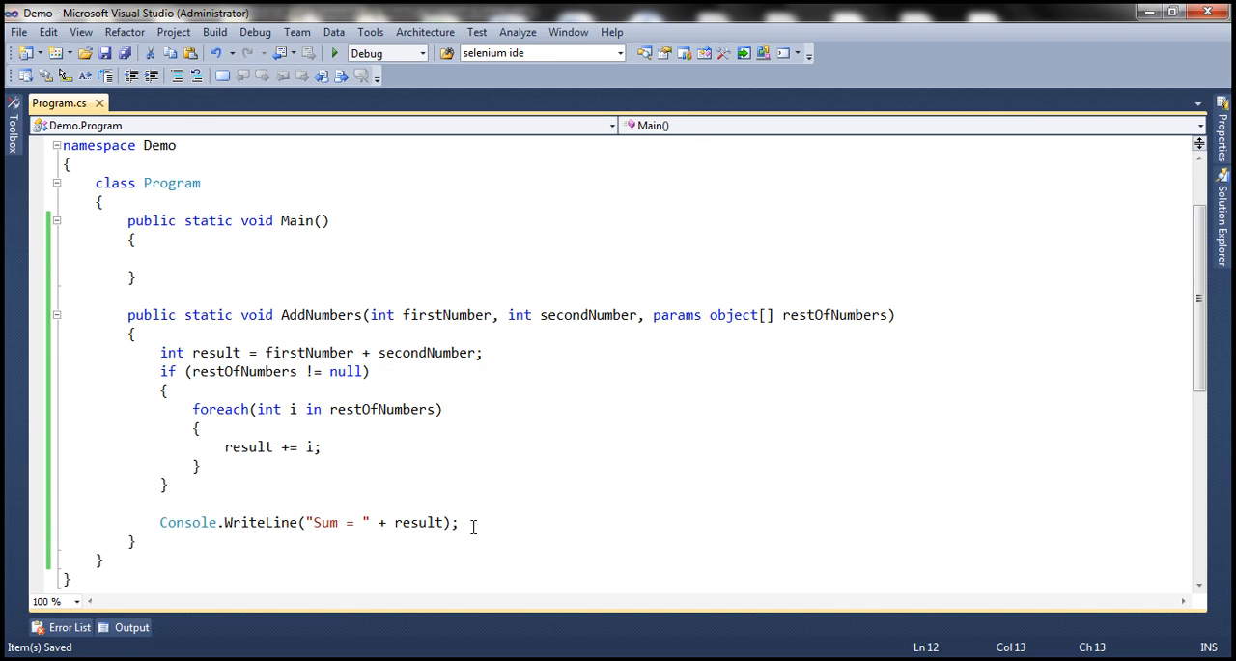
# Call AddNumbers(10, 20); from Main
pyautogui.write('AddNumbers(')
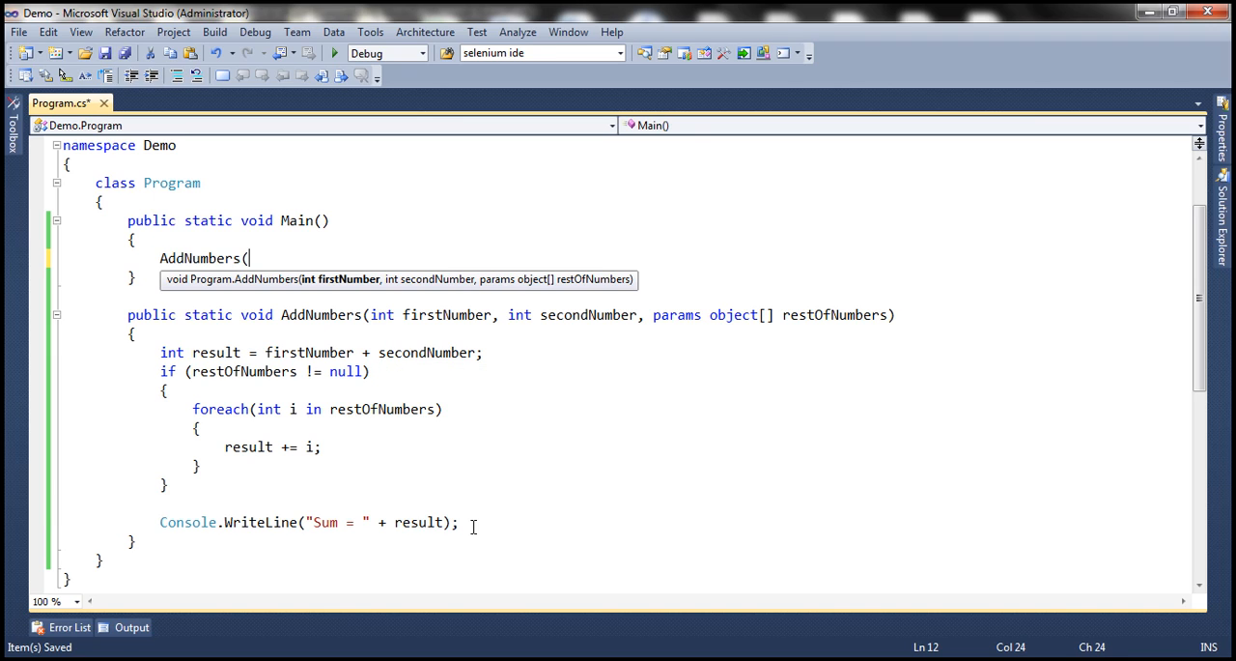
pyautogui.write('10')
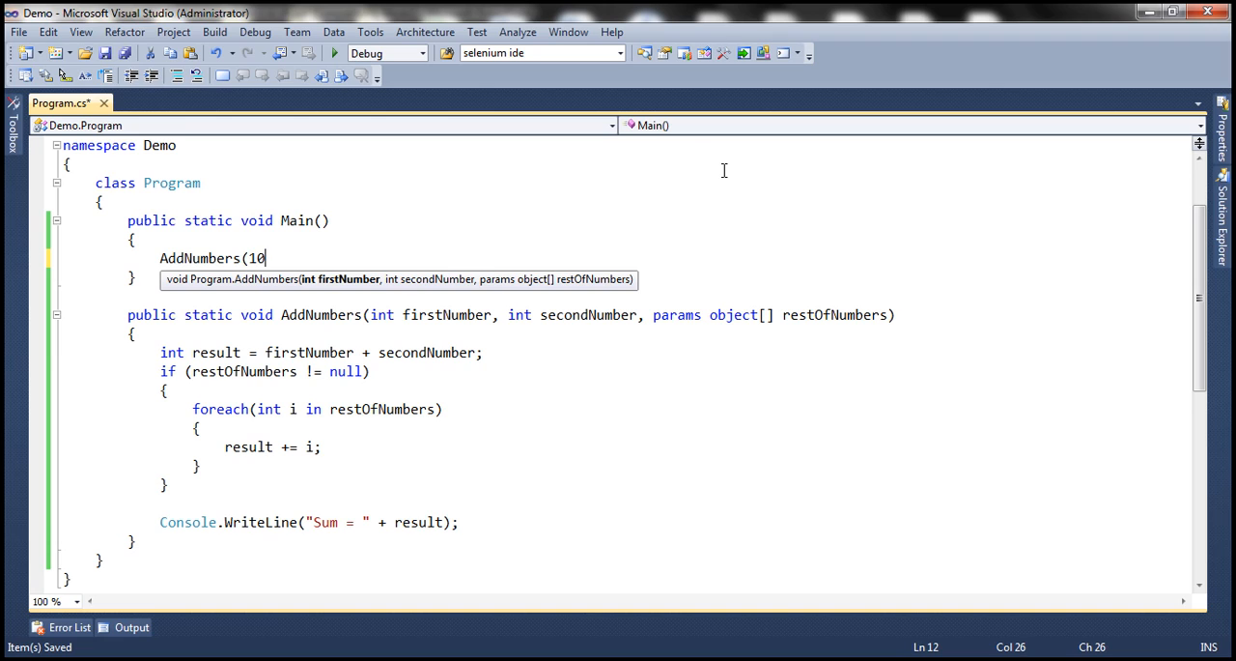
pyautogui.write(', 20')
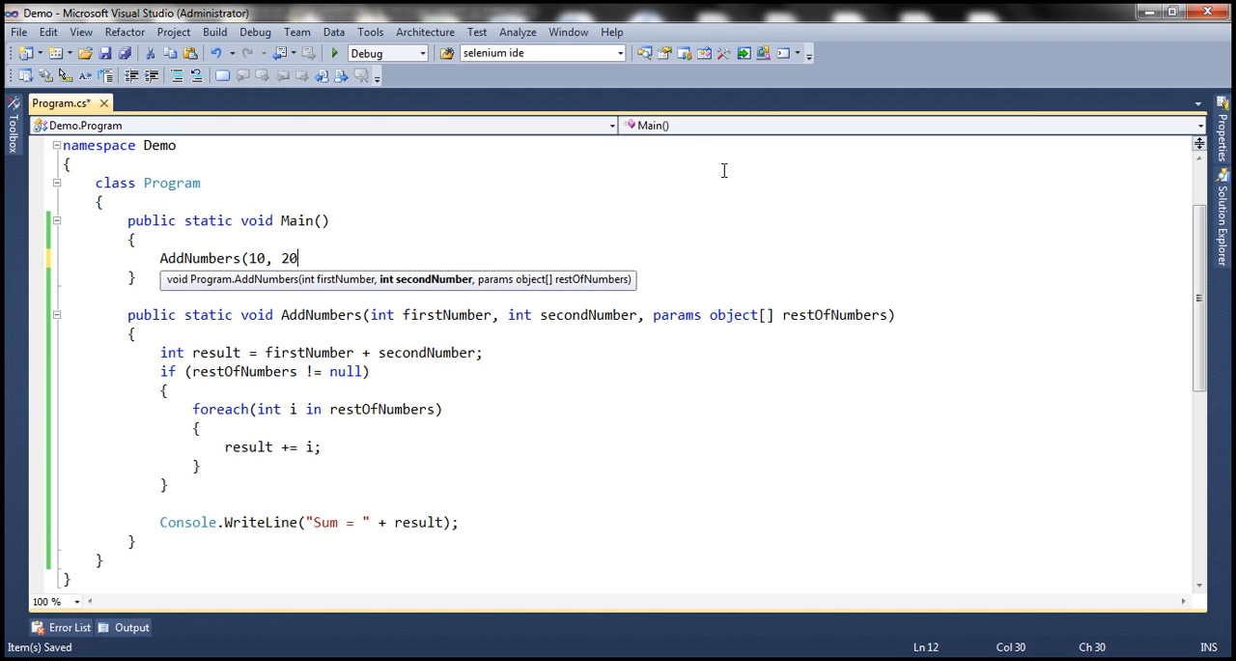
pyautogui.write(');')
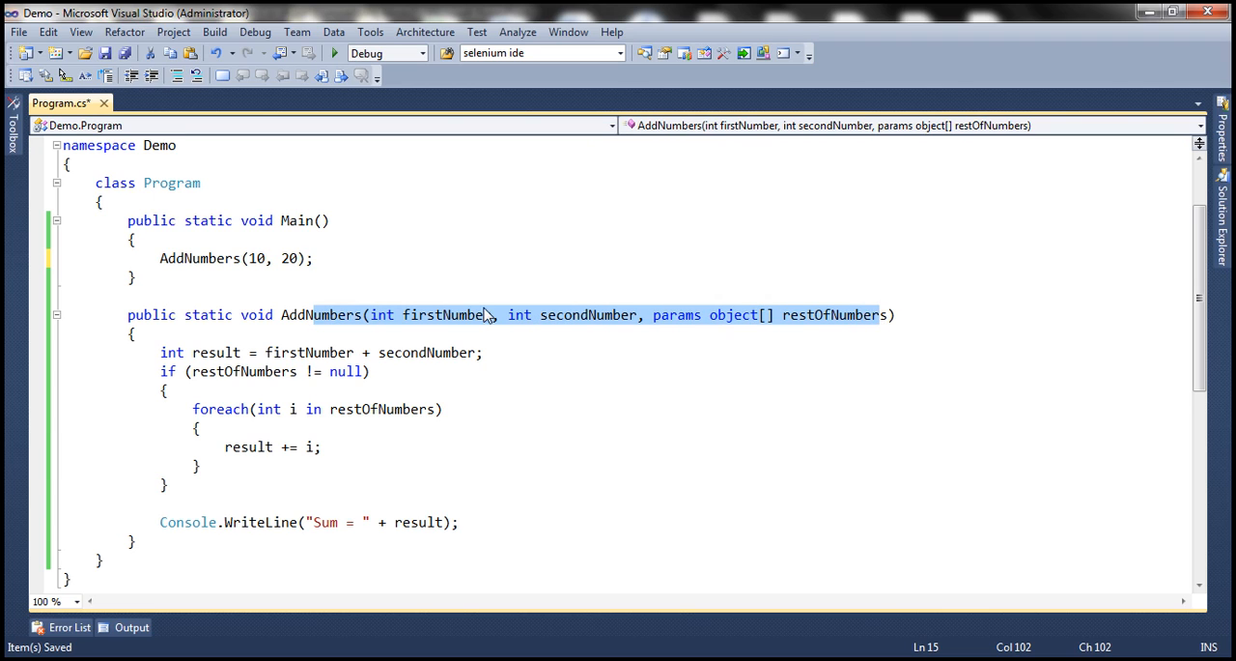
pyautogui.click(288, 259)
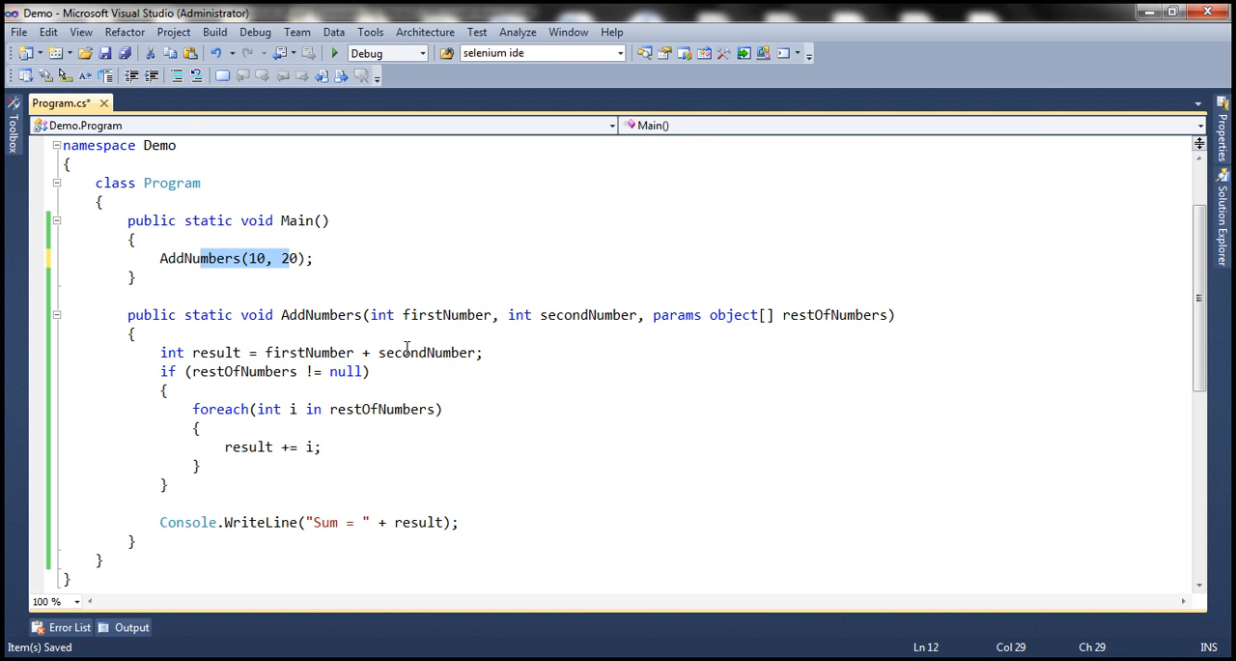
pyautogui.moveTo(575, 319)
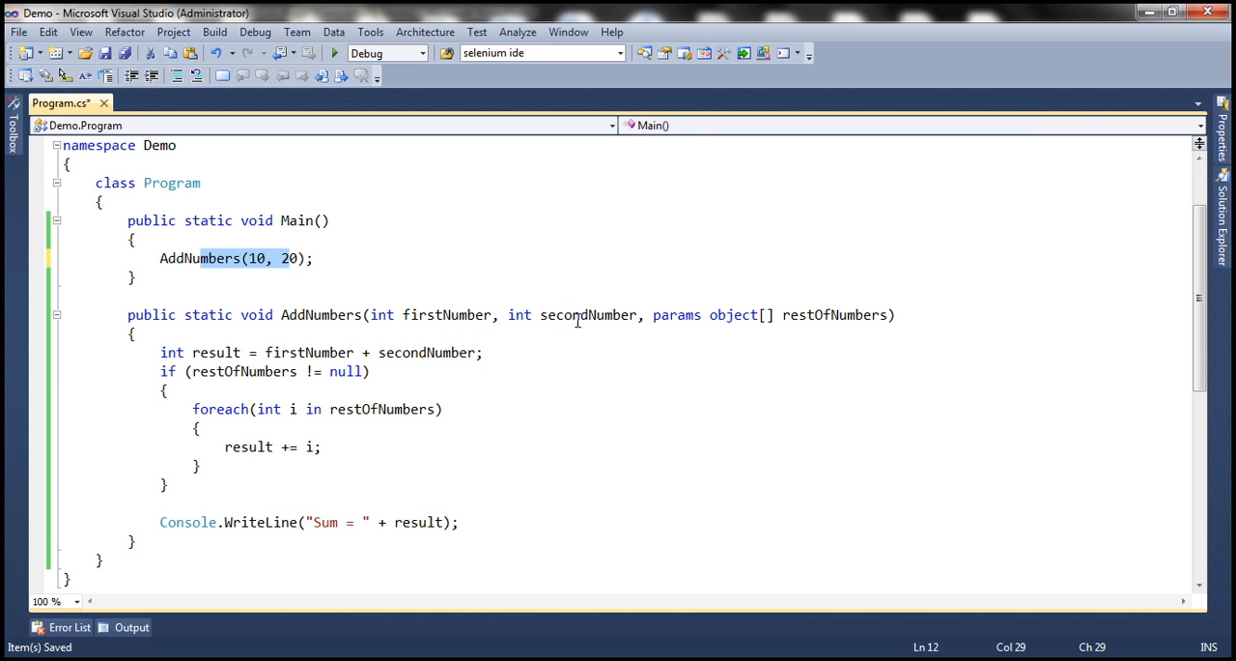
pyautogui.click(653, 315)
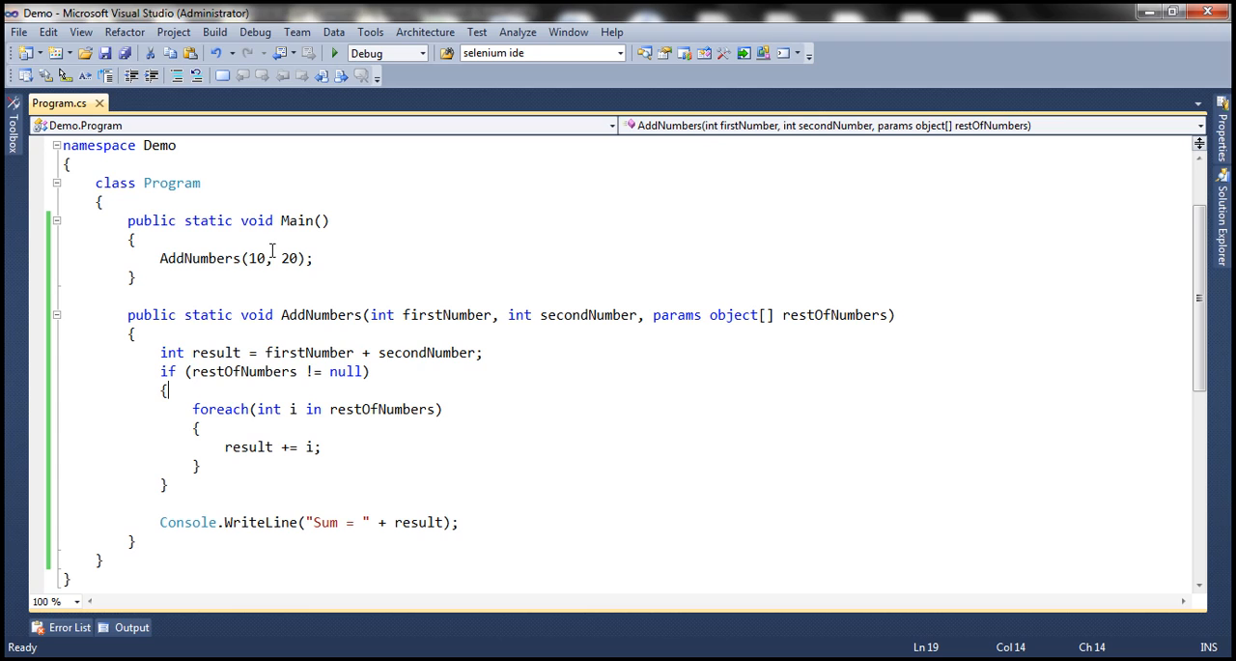
pyautogui.moveTo(608, 348)
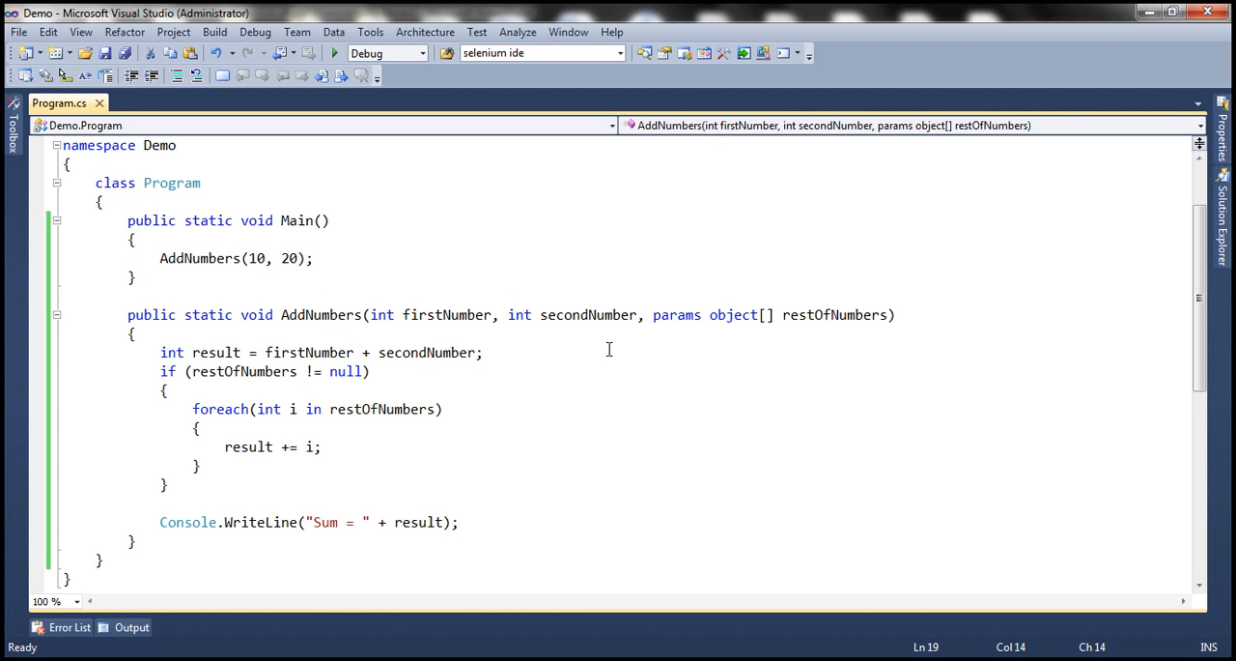
pyautogui.moveTo(651, 321)
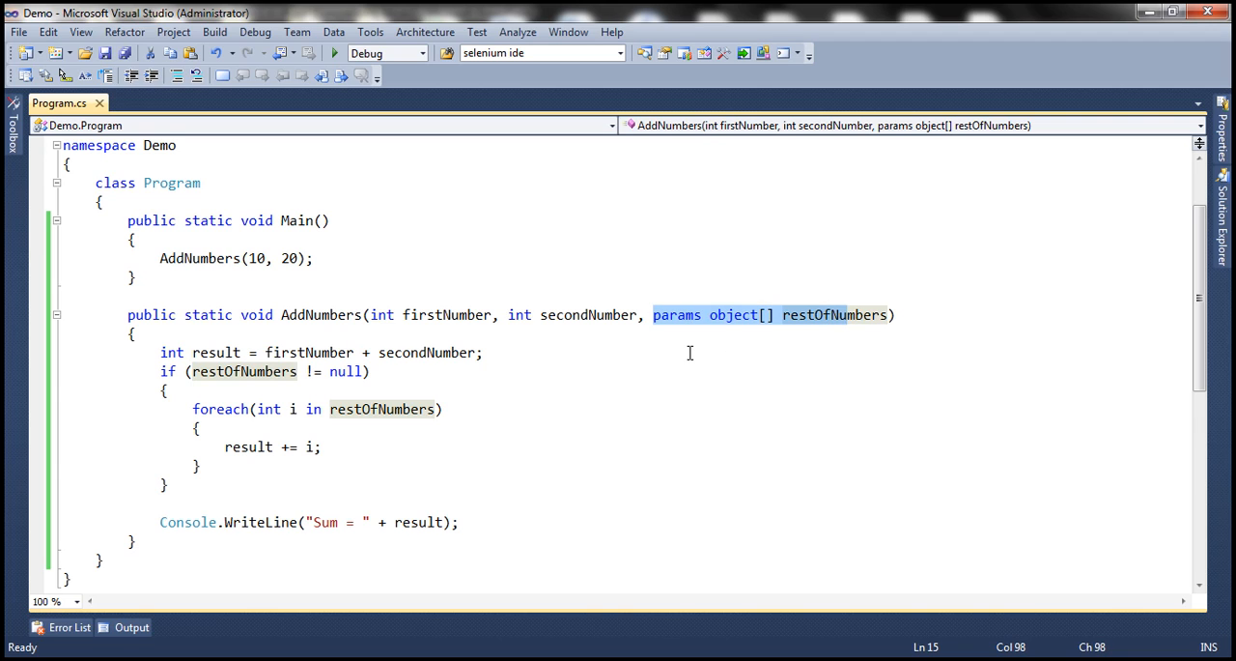
pyautogui.click(777, 315)
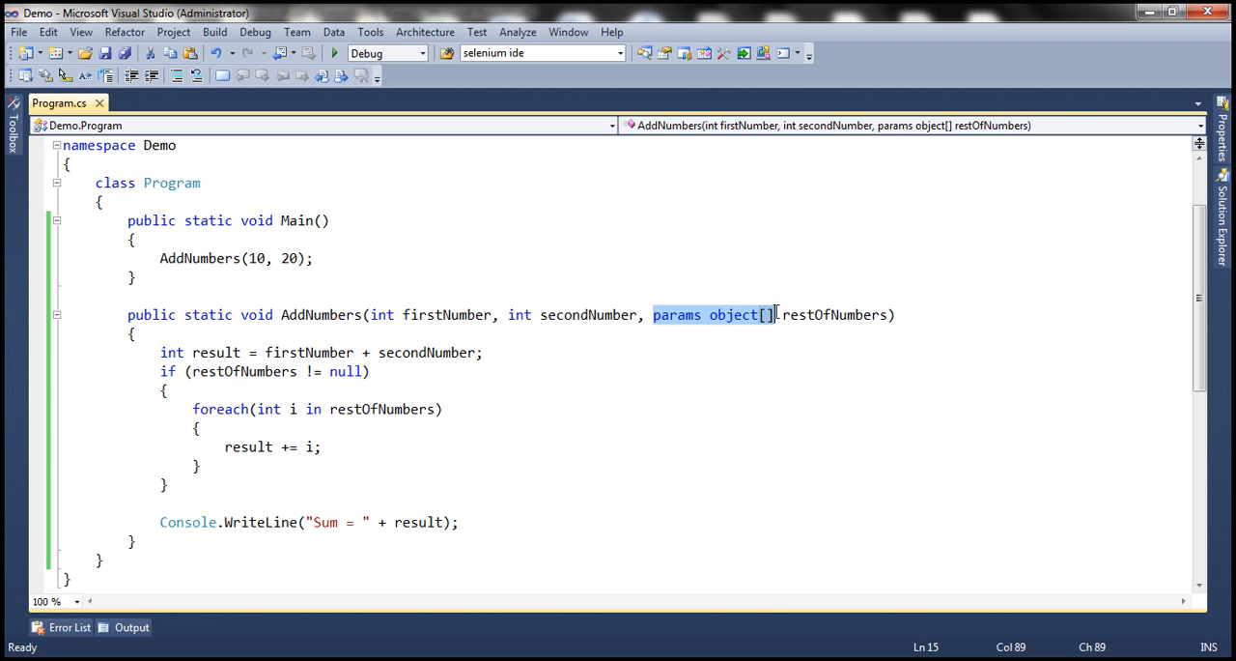
pyautogui.moveTo(840, 332)
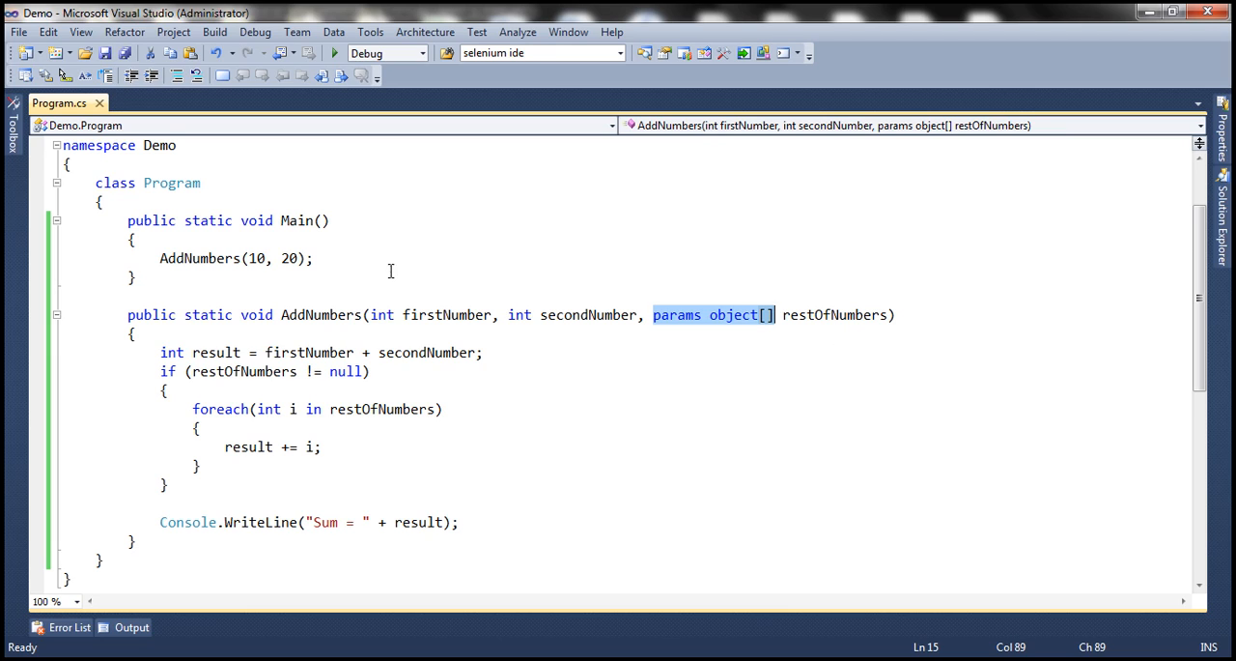
pyautogui.click(332, 52)
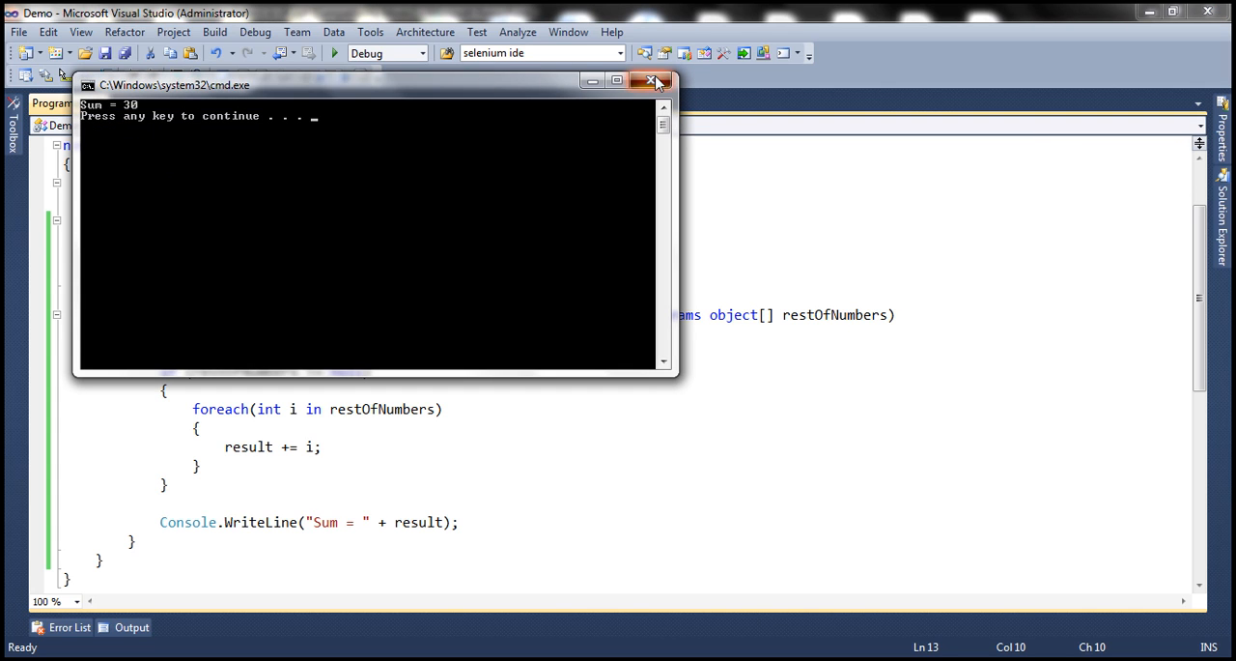
pyautogui.click(653, 81)
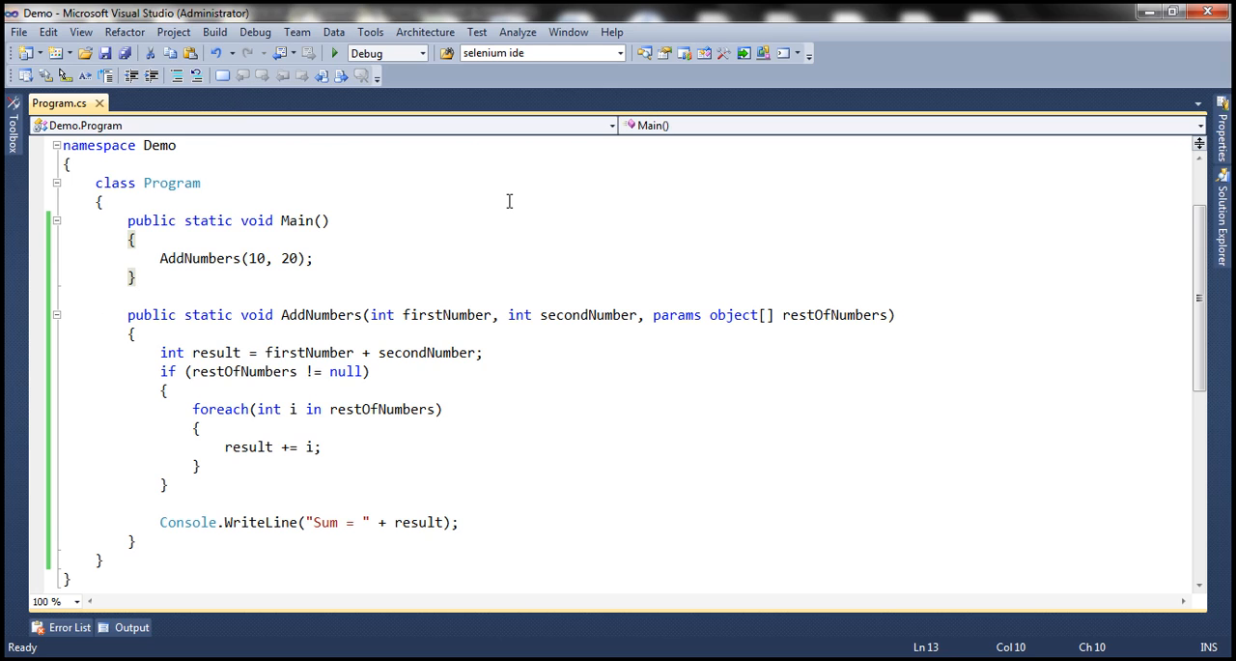
# Extend the call to AddNumbers(10, 20, 30, 40, 50) and build successfully
pyautogui.click(298, 259)
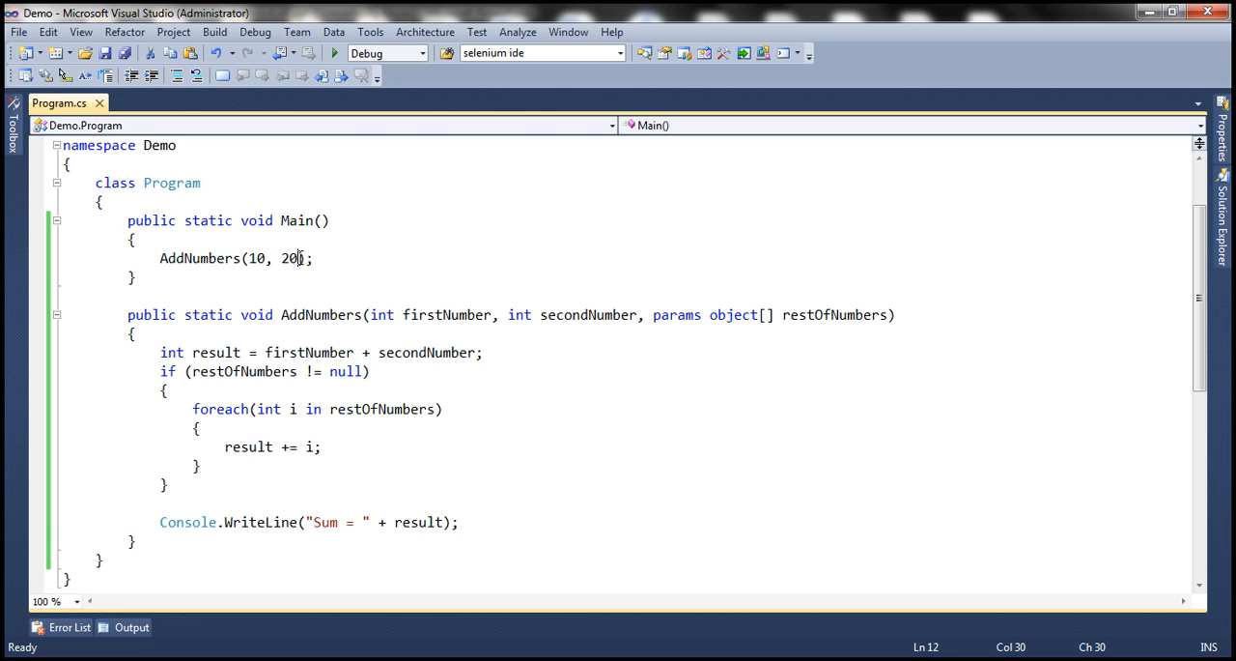
pyautogui.write(',')
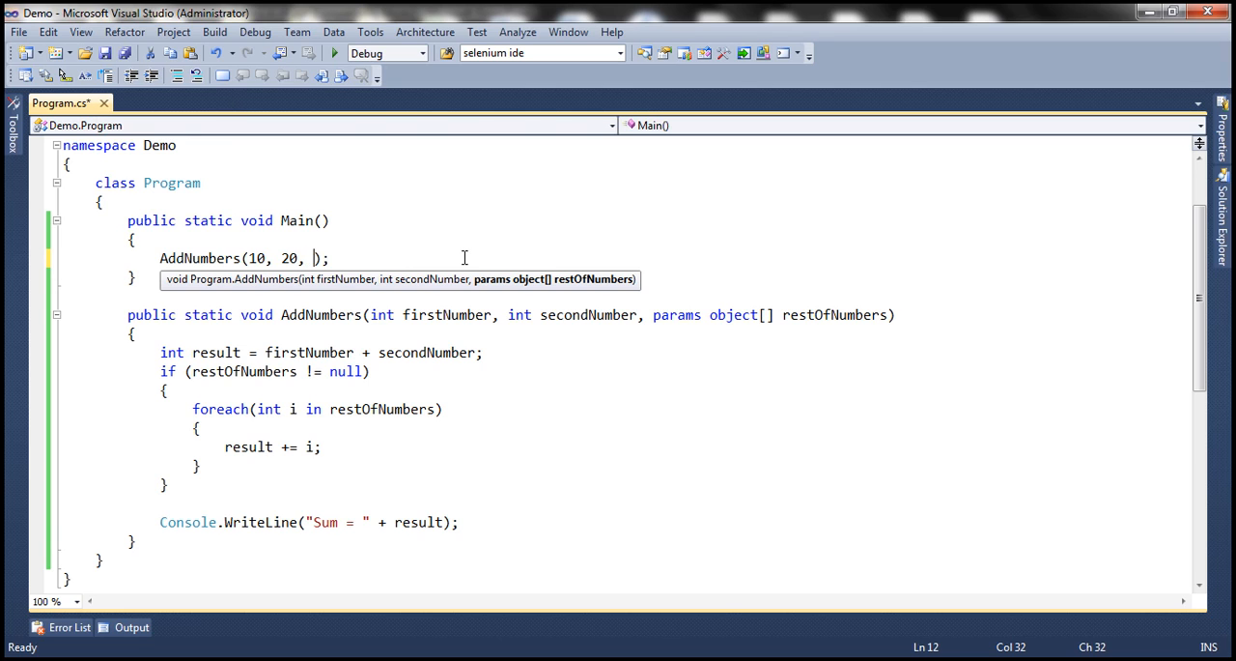
pyautogui.moveTo(602, 240)
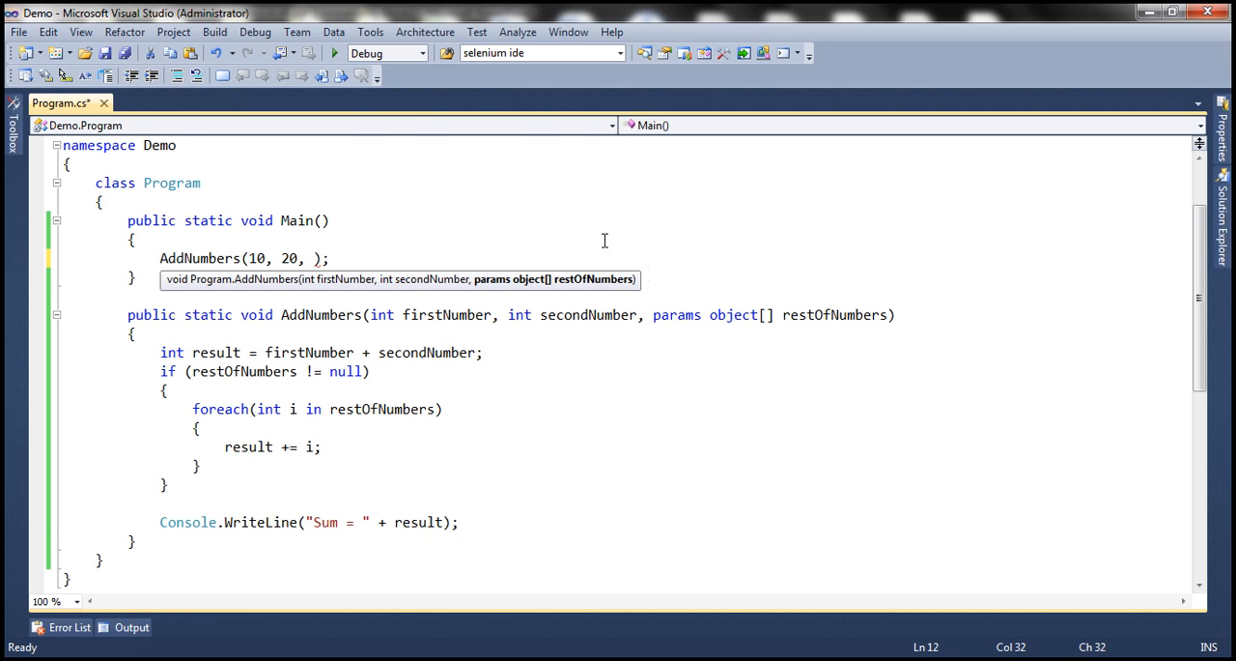
pyautogui.write('30,')
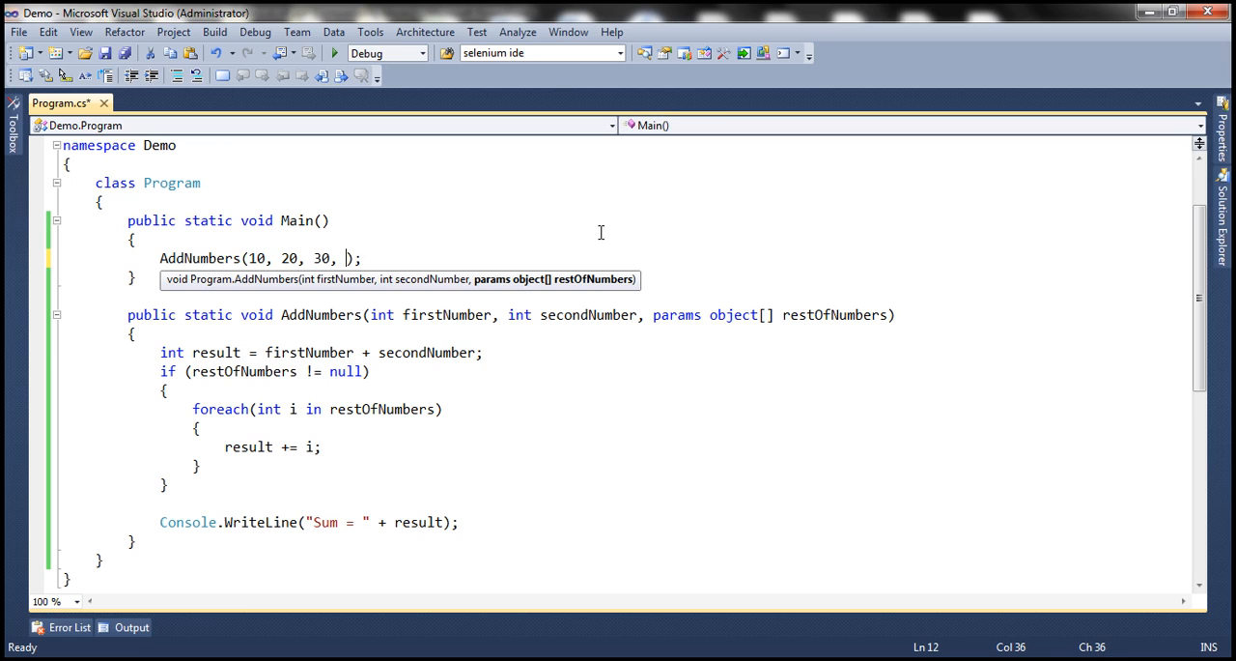
pyautogui.write('40')
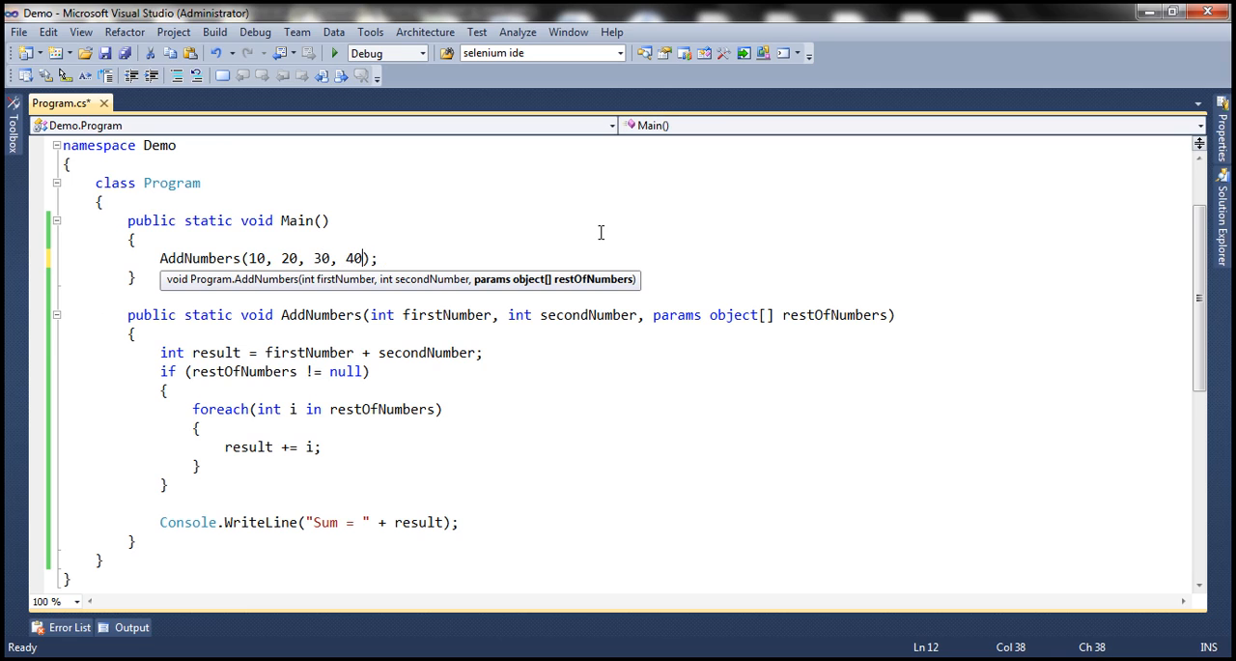
pyautogui.write(', 50')
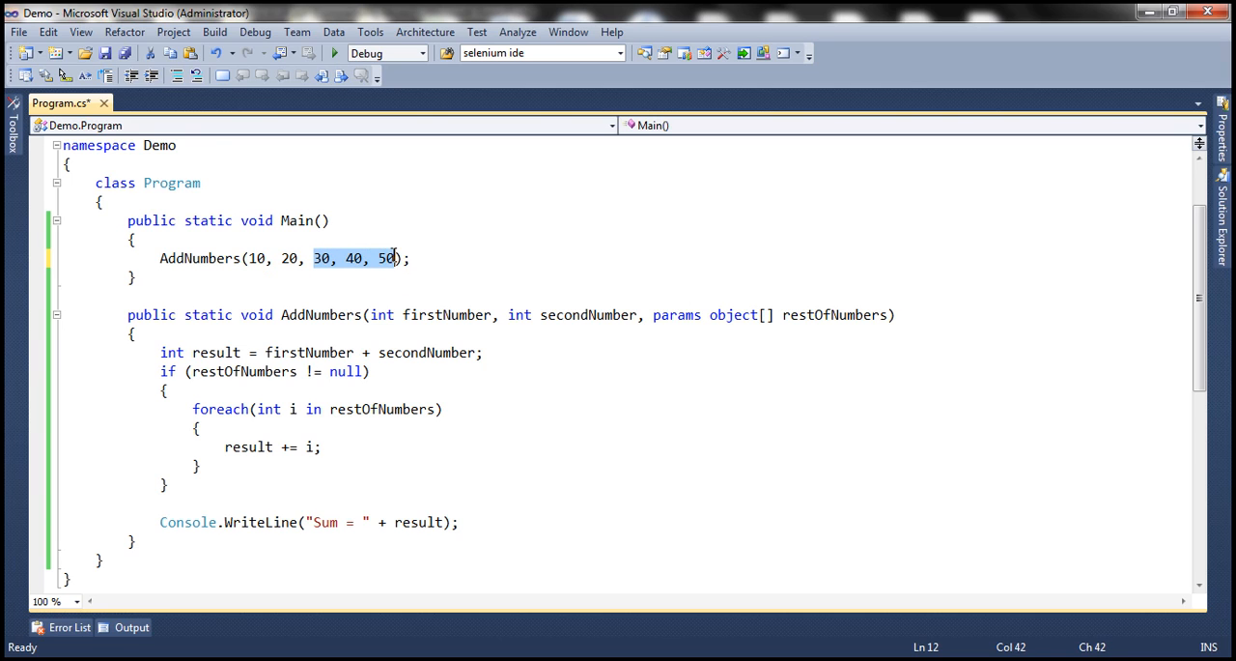
pyautogui.moveTo(724, 336)
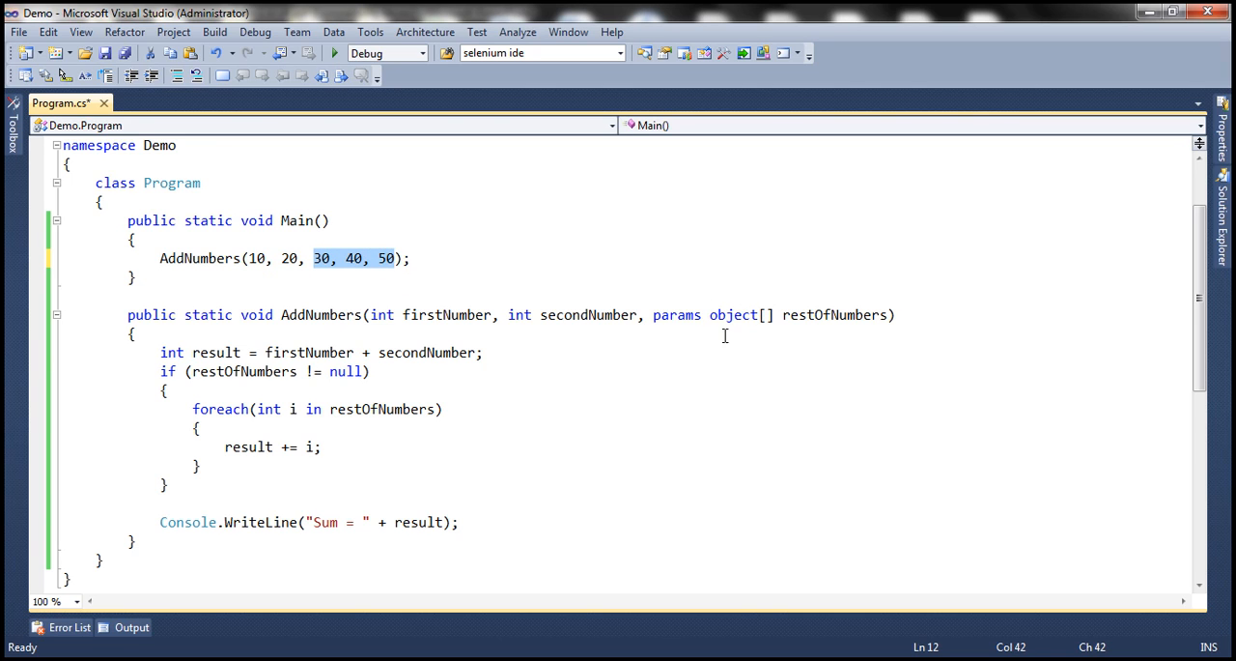
pyautogui.click(412, 259)
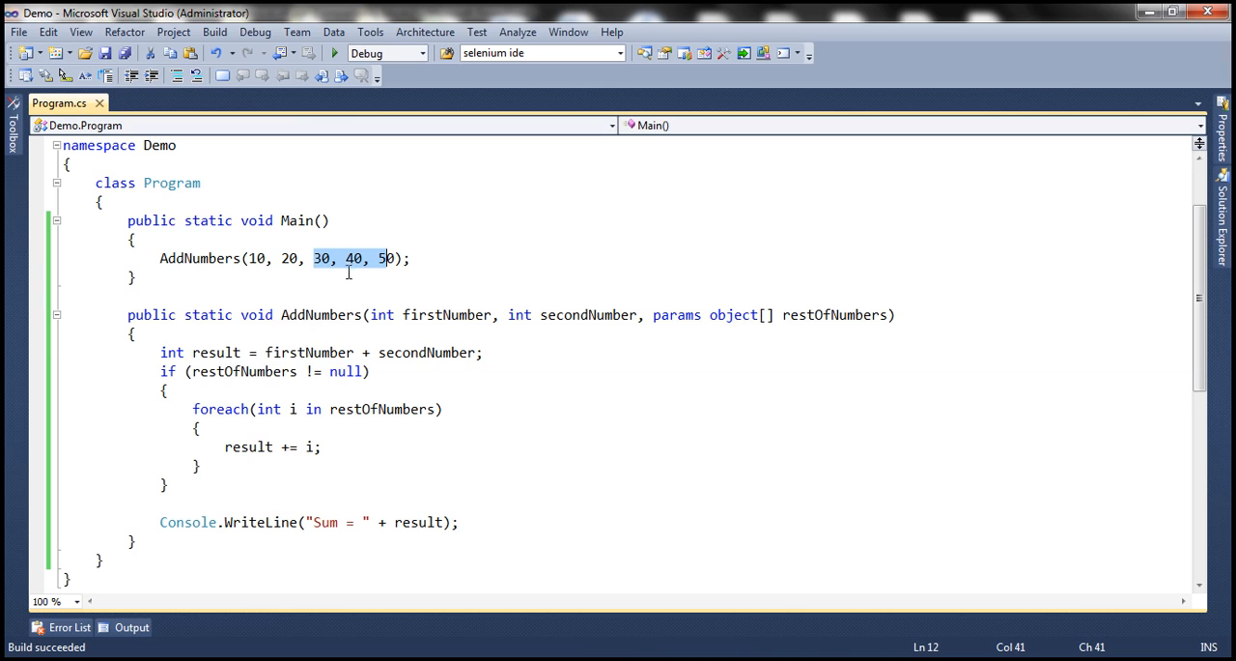
# Rewrite the call as AddNumbers(10, 20, new object[] {30, 40, 50});
pyautogui.click(313, 259)
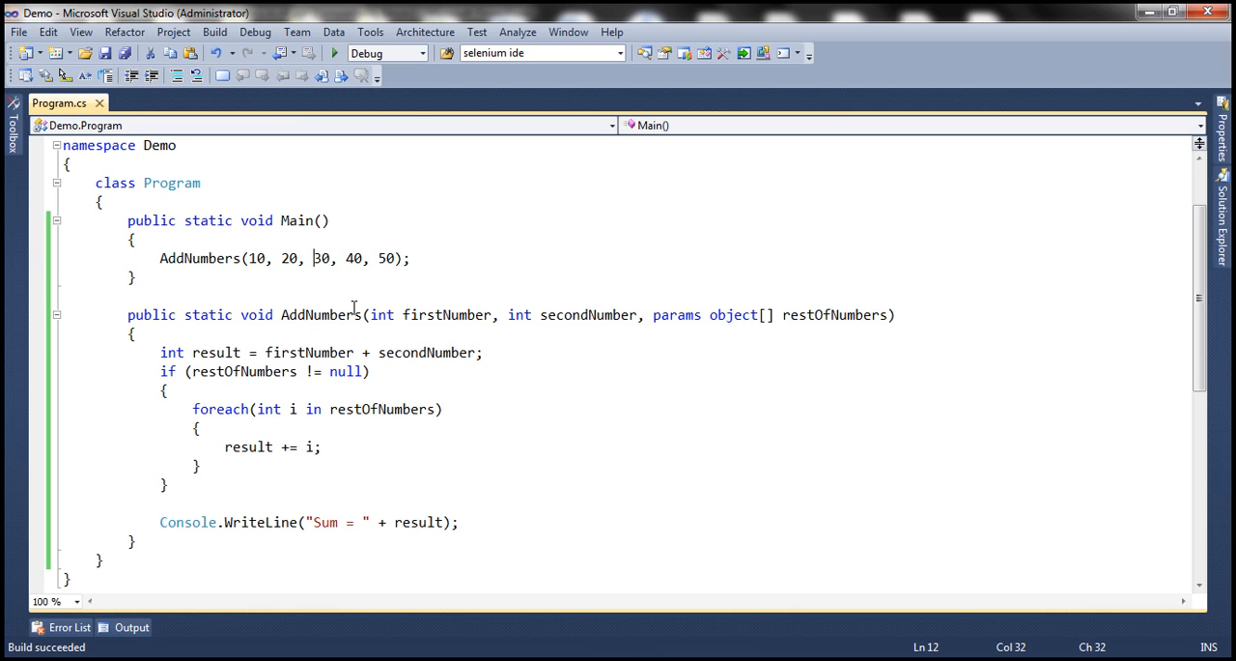
pyautogui.moveTo(298, 234)
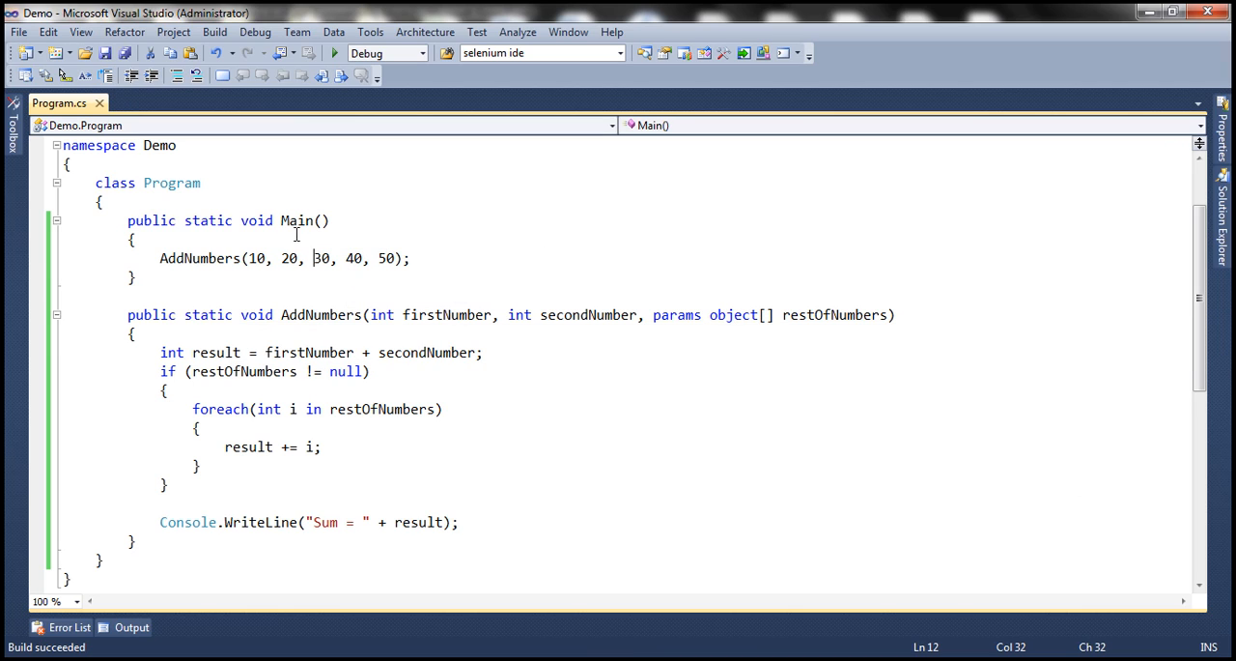
pyautogui.write('ne')
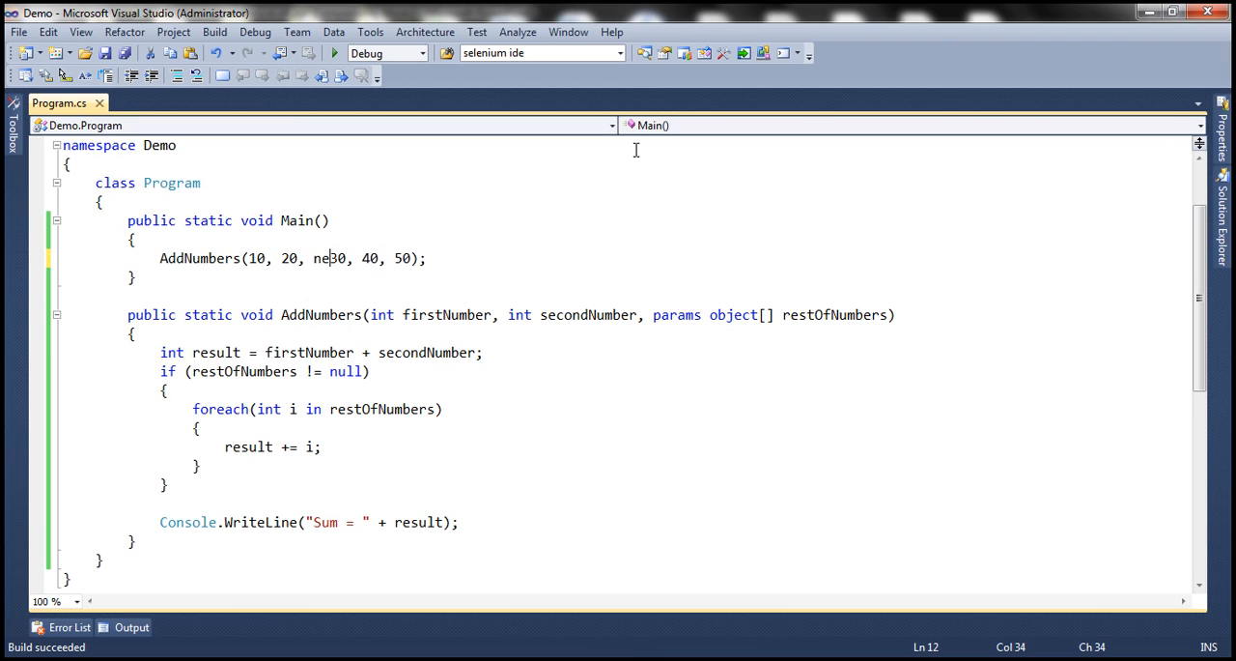
pyautogui.write('new ob')
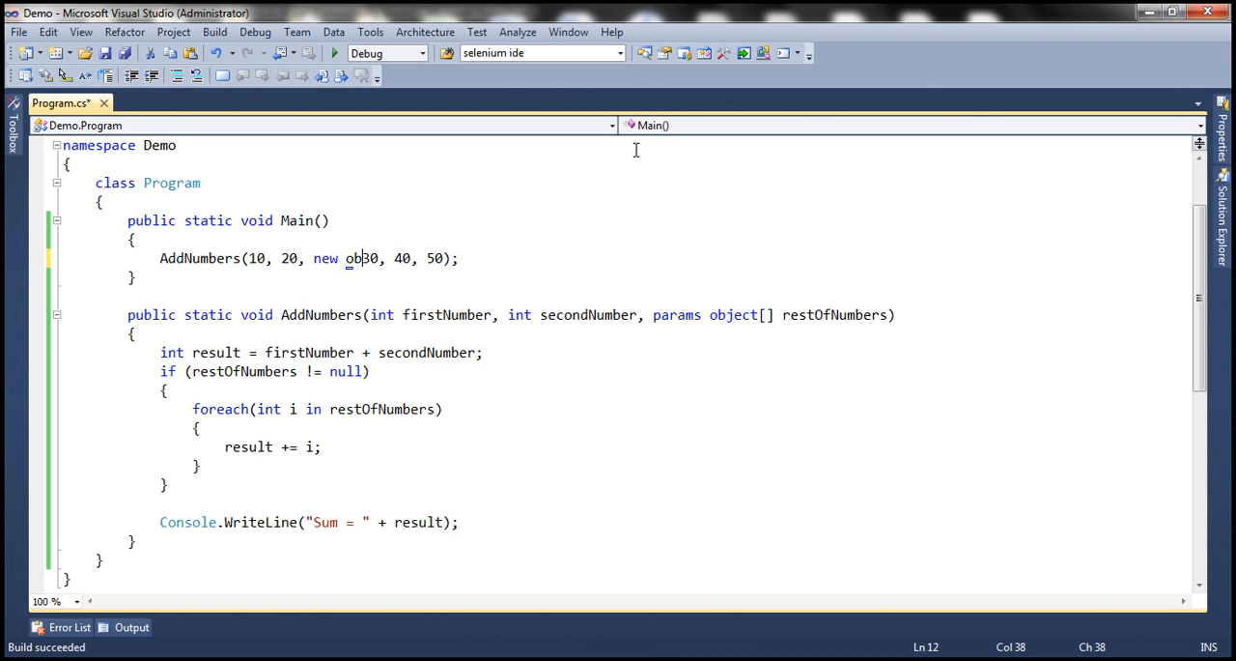
pyautogui.write('ject[')
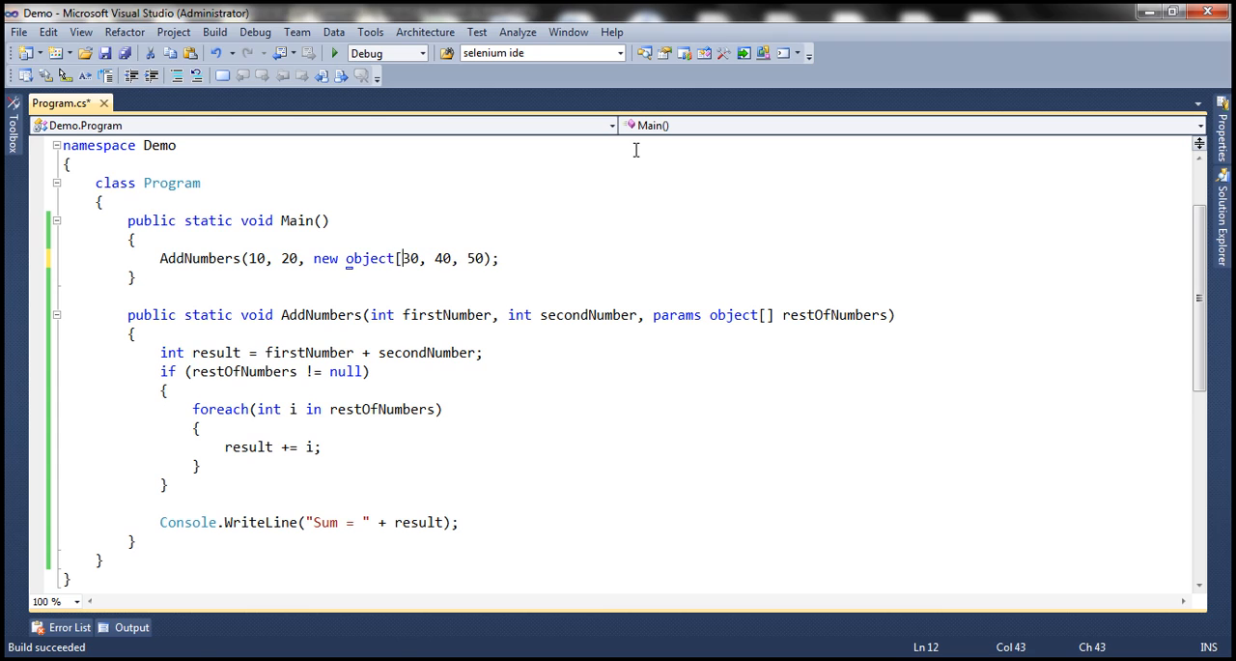
pyautogui.write('] {')
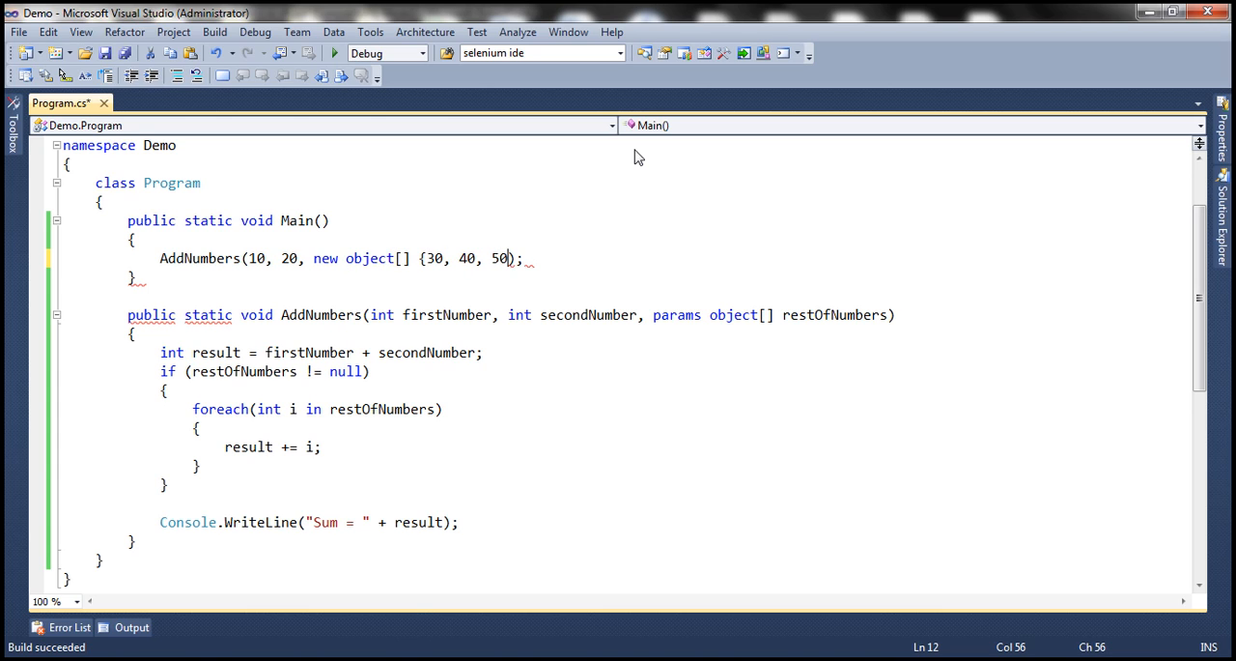
pyautogui.write('}')
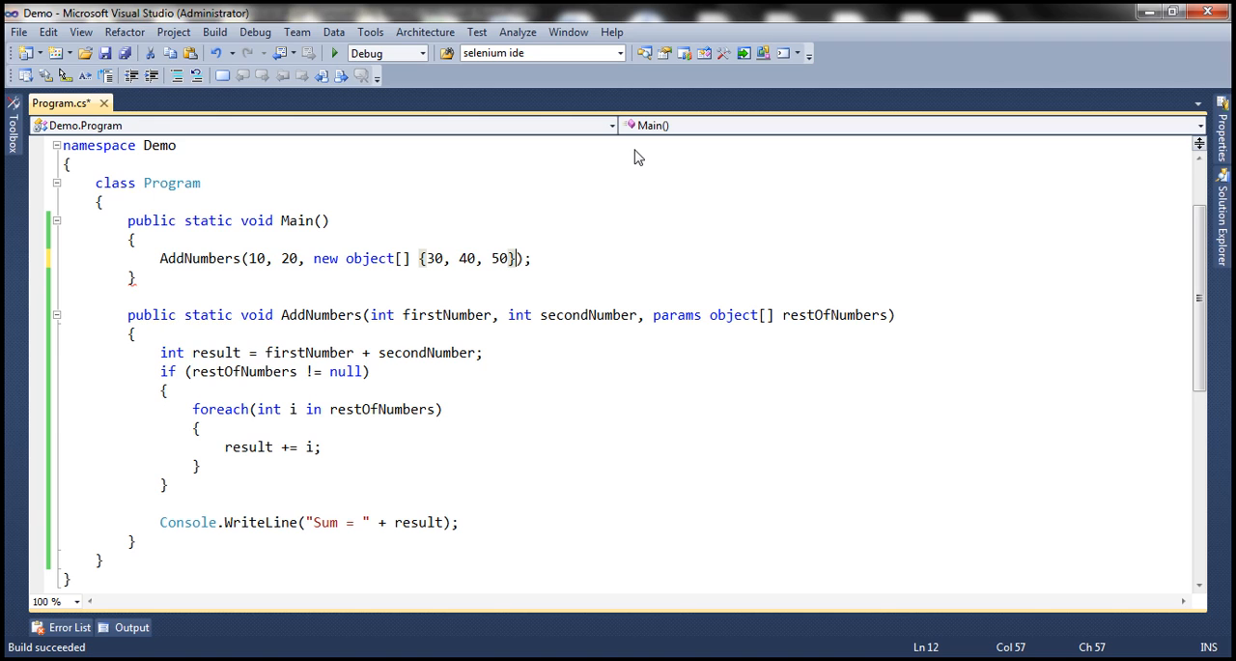
pyautogui.click(335, 54)
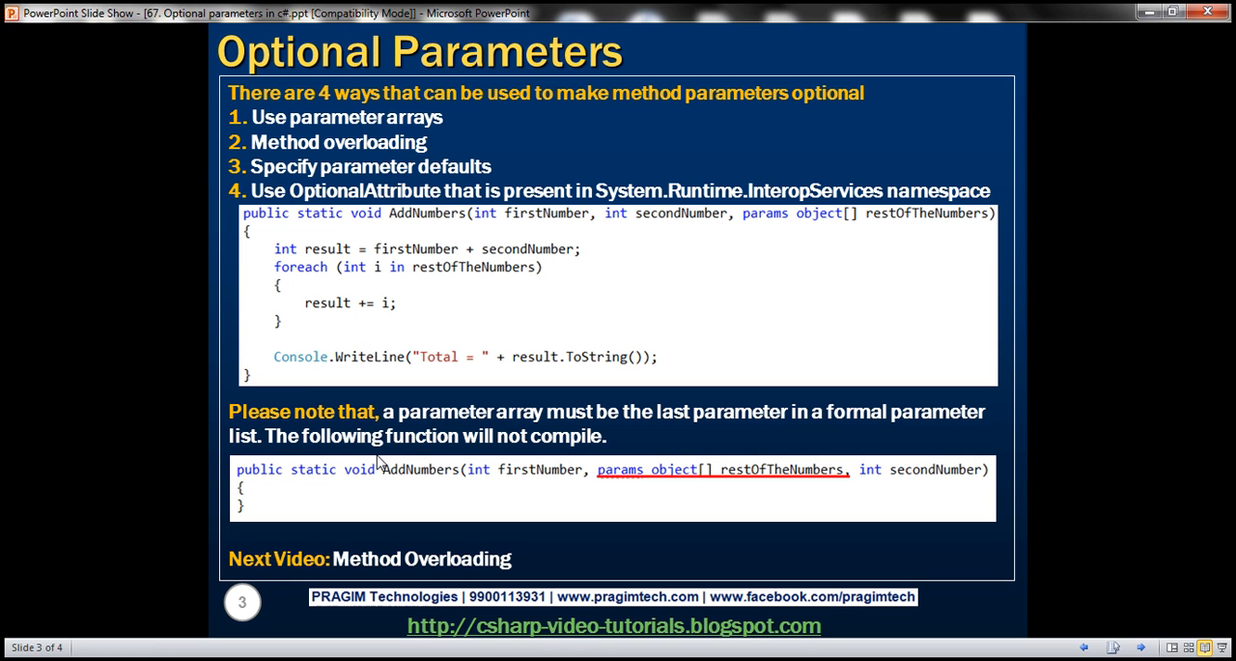
pyautogui.moveTo(512, 444)
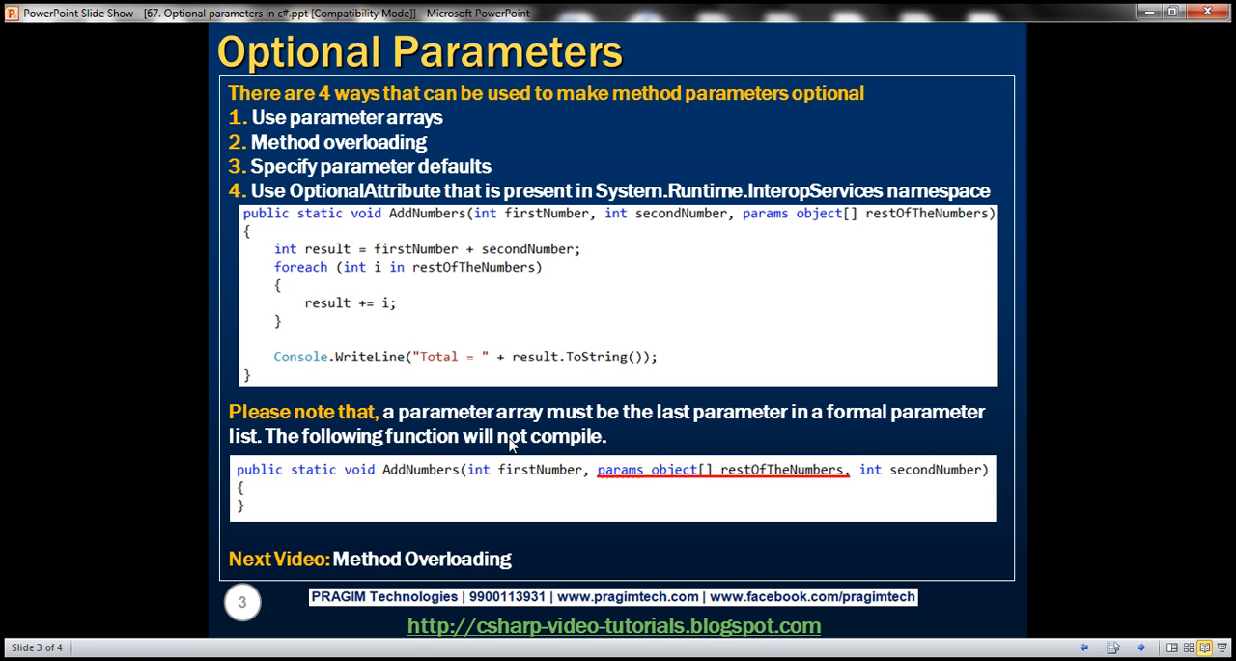
pyautogui.moveTo(564, 435)
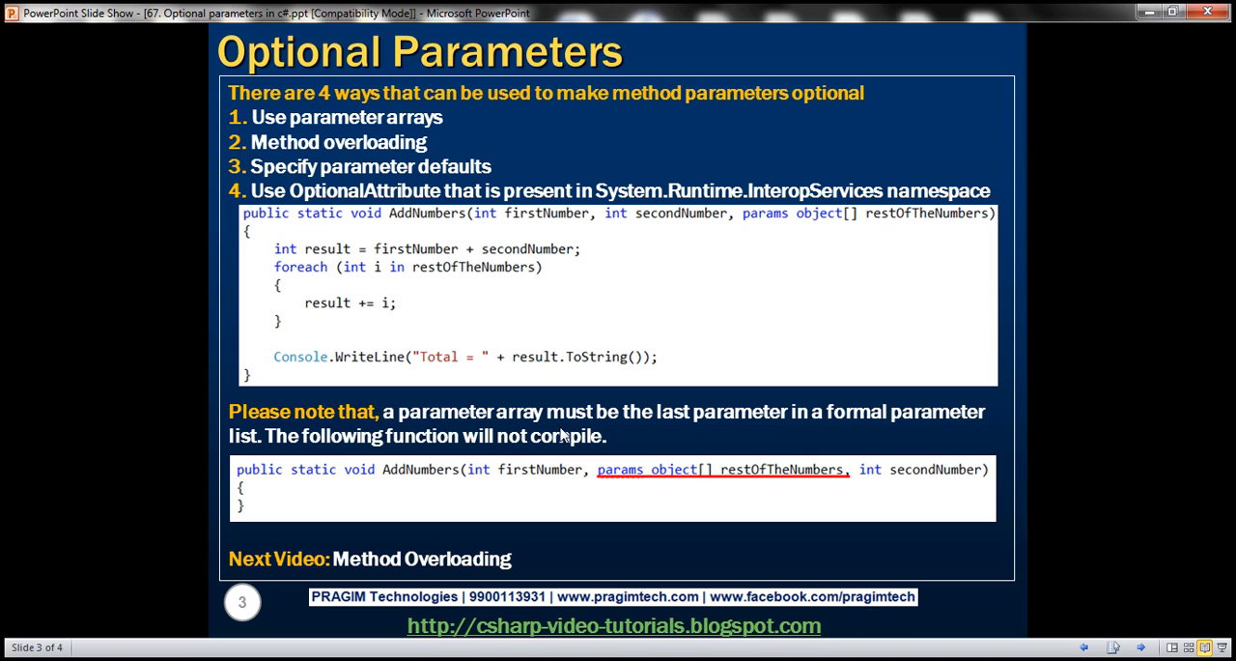
pyautogui.moveTo(696, 421)
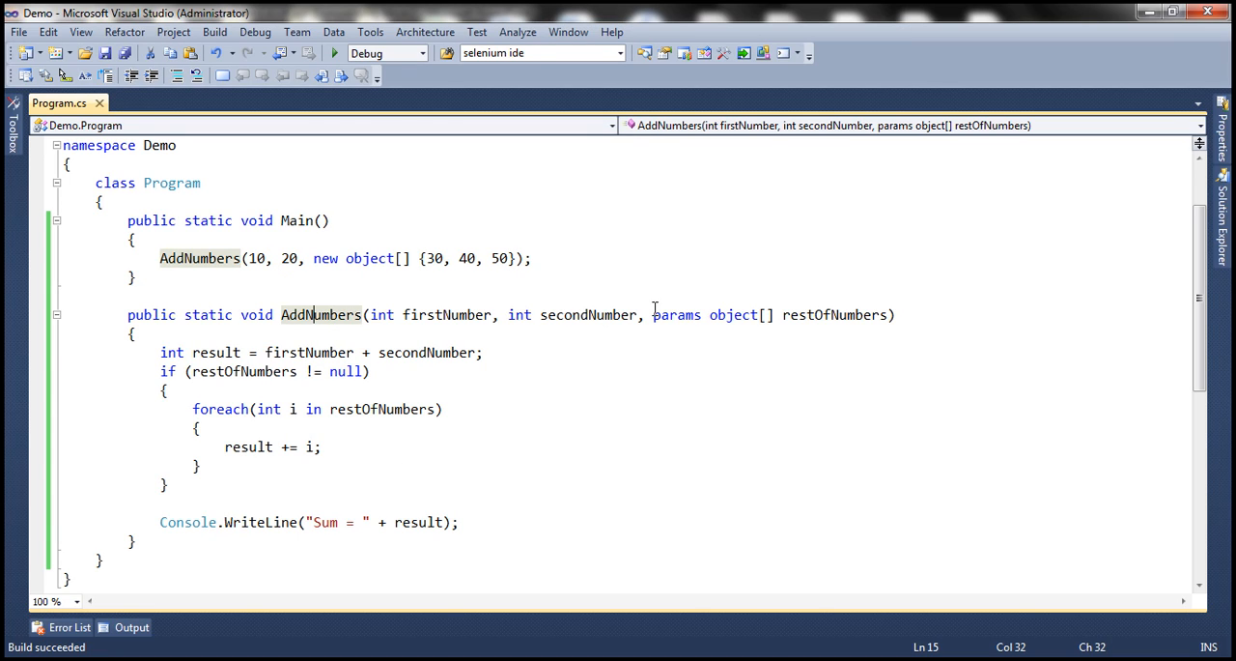
# Cut params object[] restOfNumbers from the end and reinsert it right after int firstNumber,
pyautogui.click(653, 313)
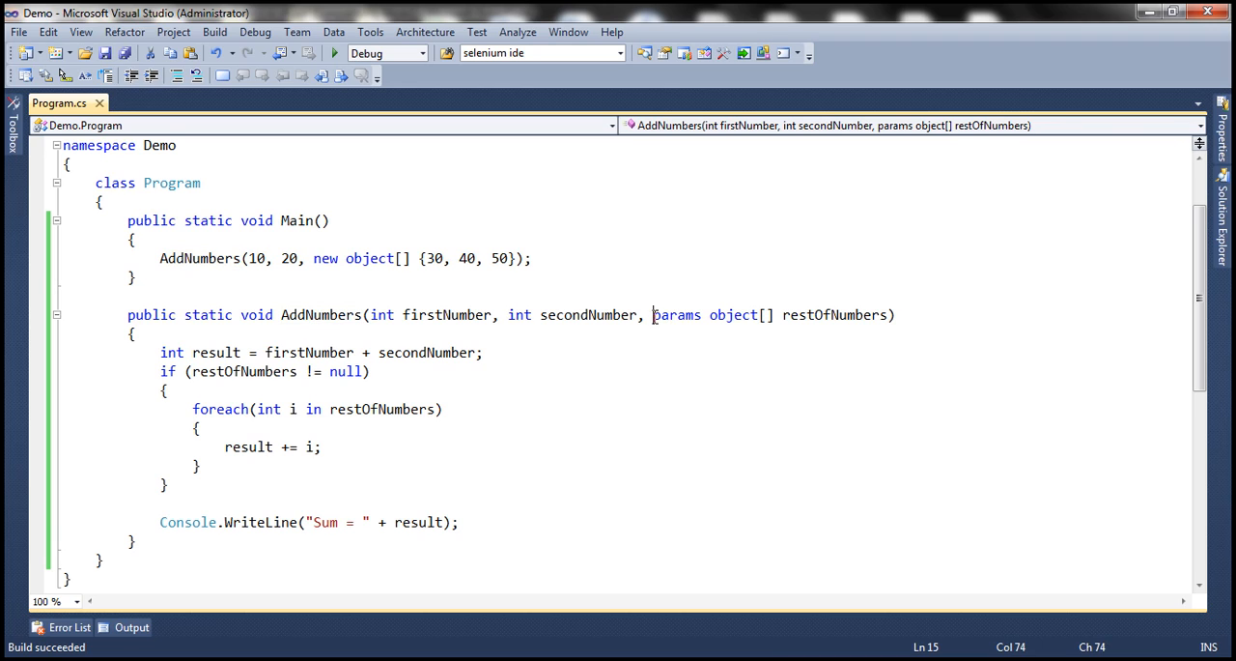
pyautogui.moveTo(653, 313); pyautogui.dragTo(870, 313)
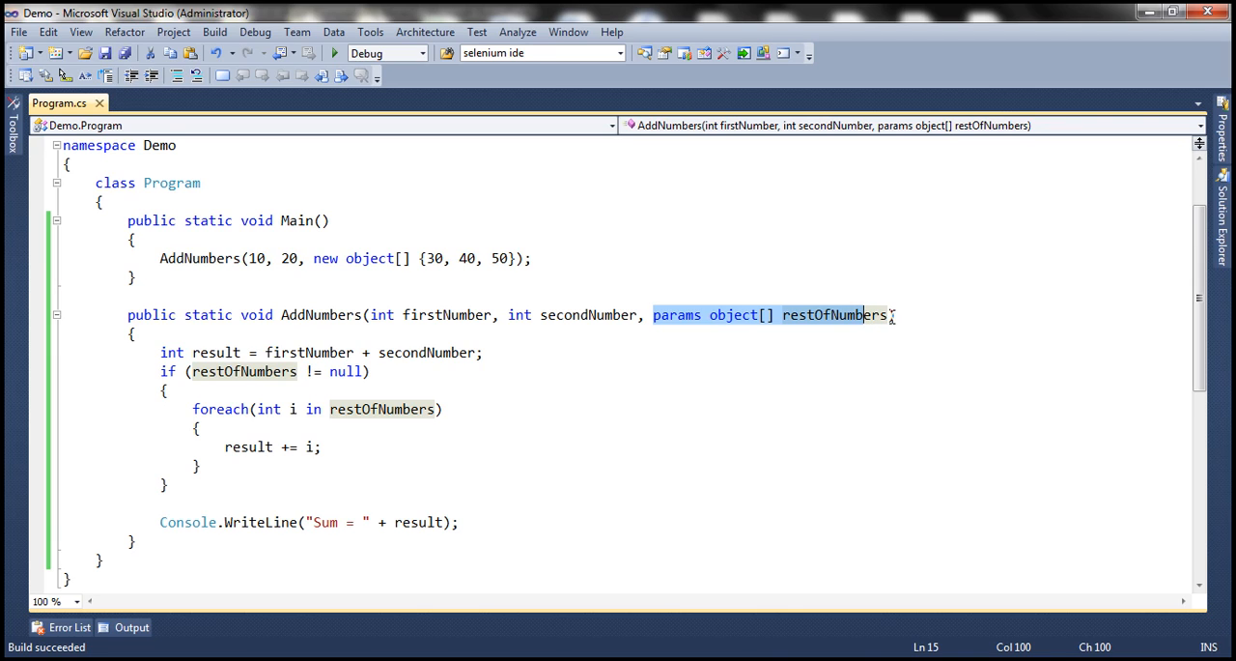
pyautogui.press('Delete')
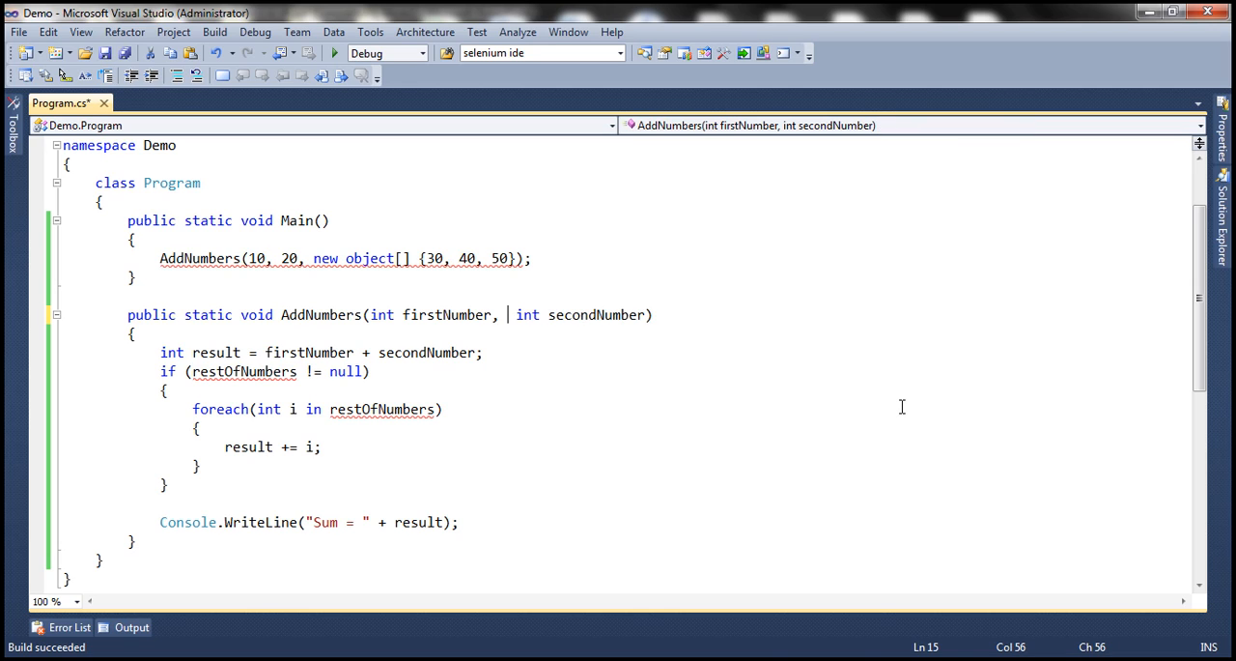
pyautogui.write('params object[] restOfNumbers,')
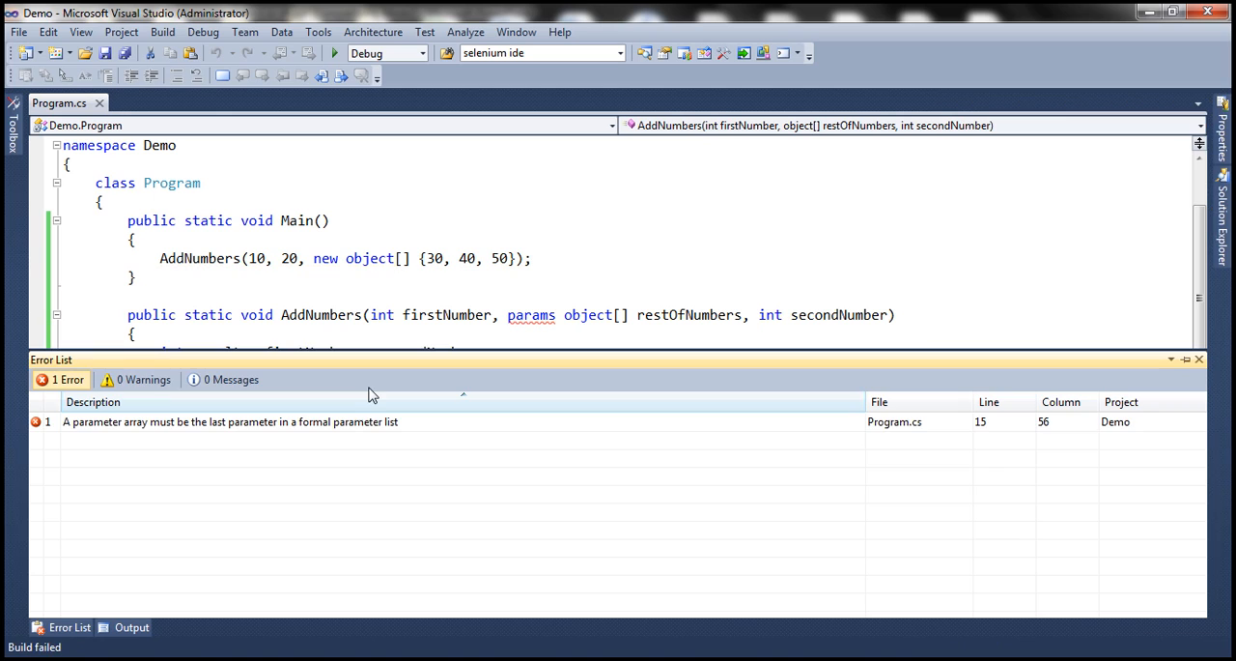
pyautogui.moveTo(185, 436)
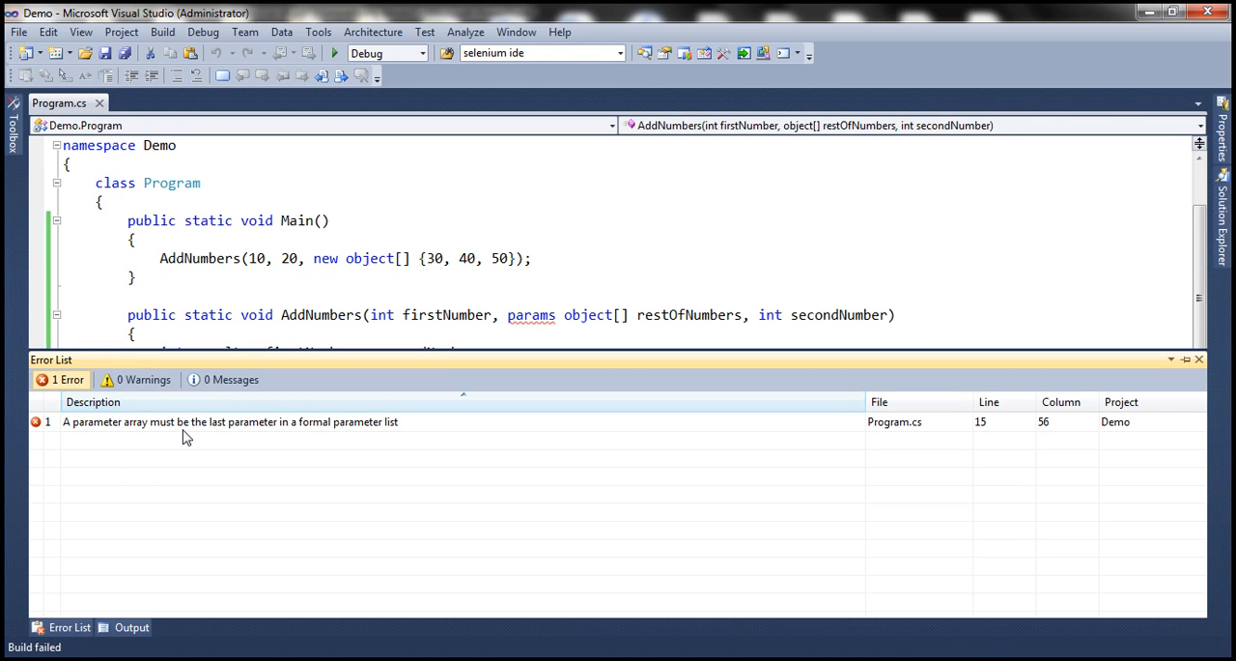
# Close the Error List after reading 'parameter array must be the last parameter'
pyautogui.click(1199, 360)
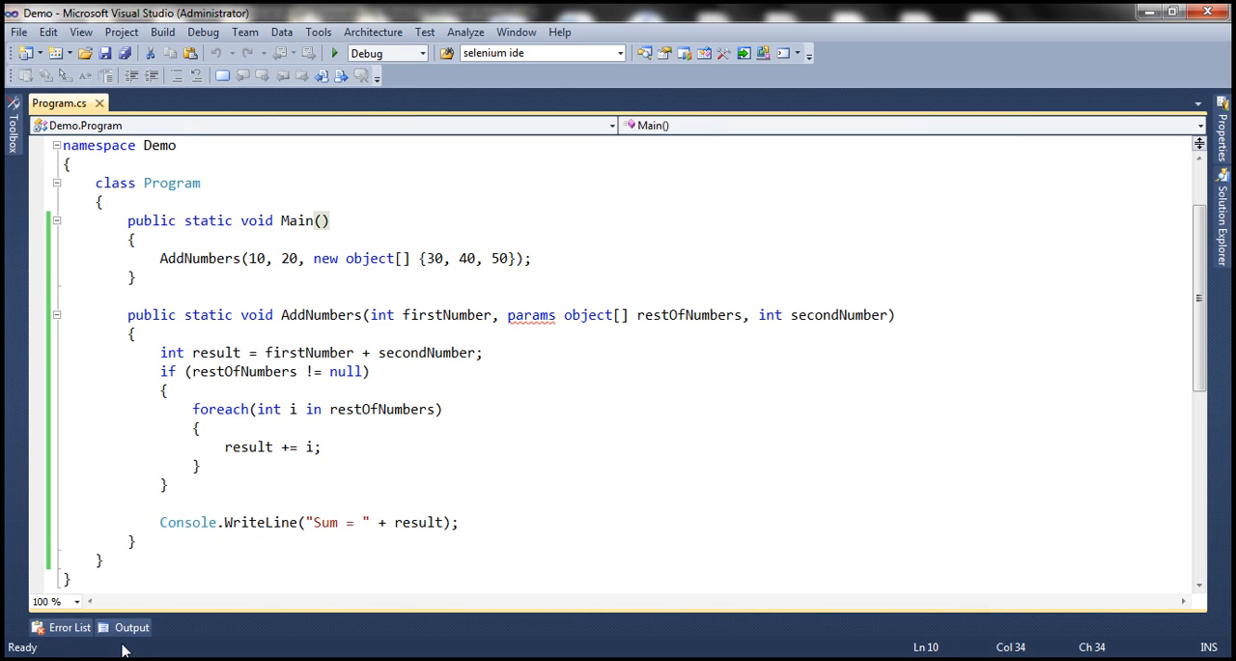